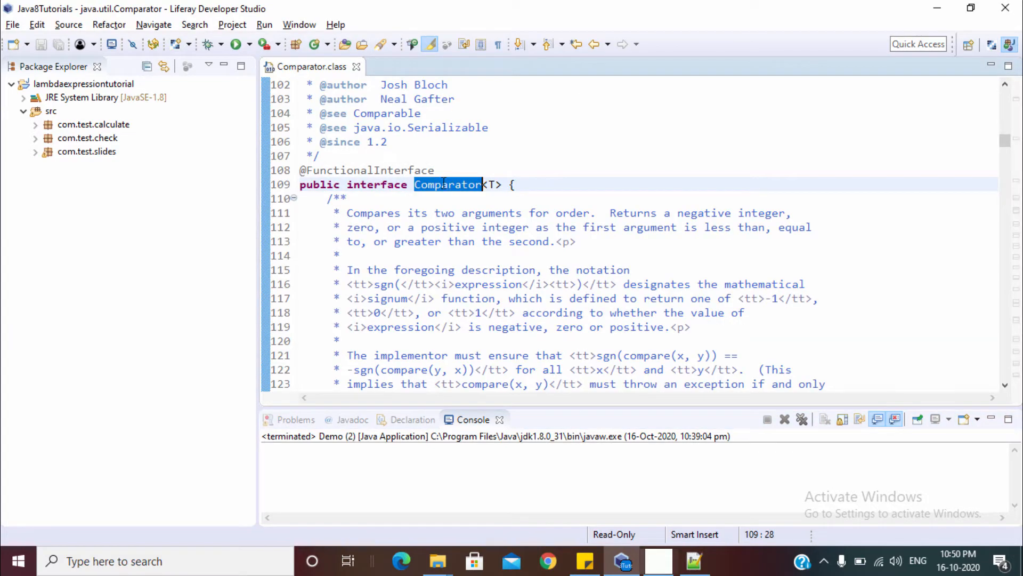
mouse_move(446, 185)
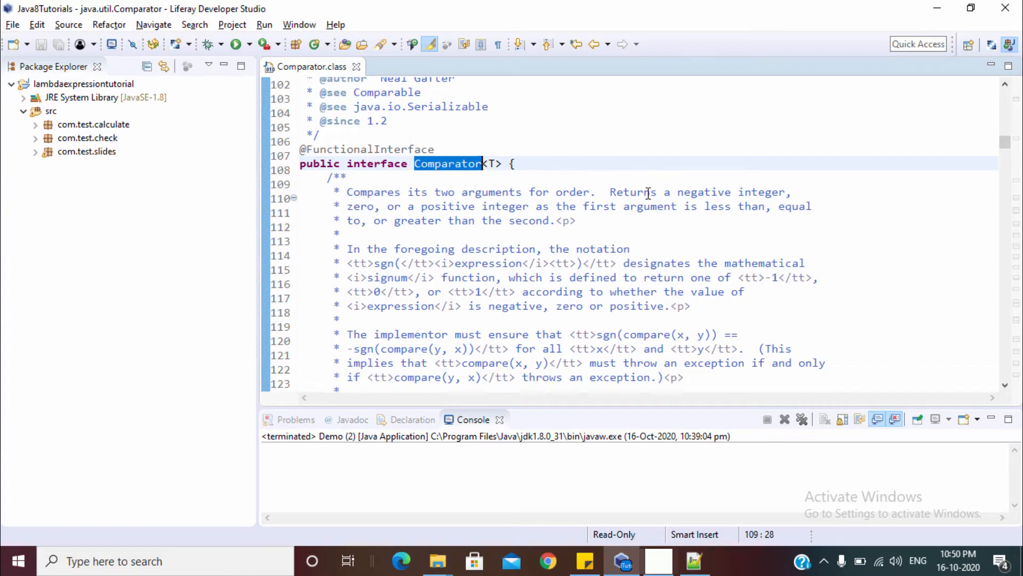
Read through the Comparator documentation, including the compare method's description.
scroll("down", 3)
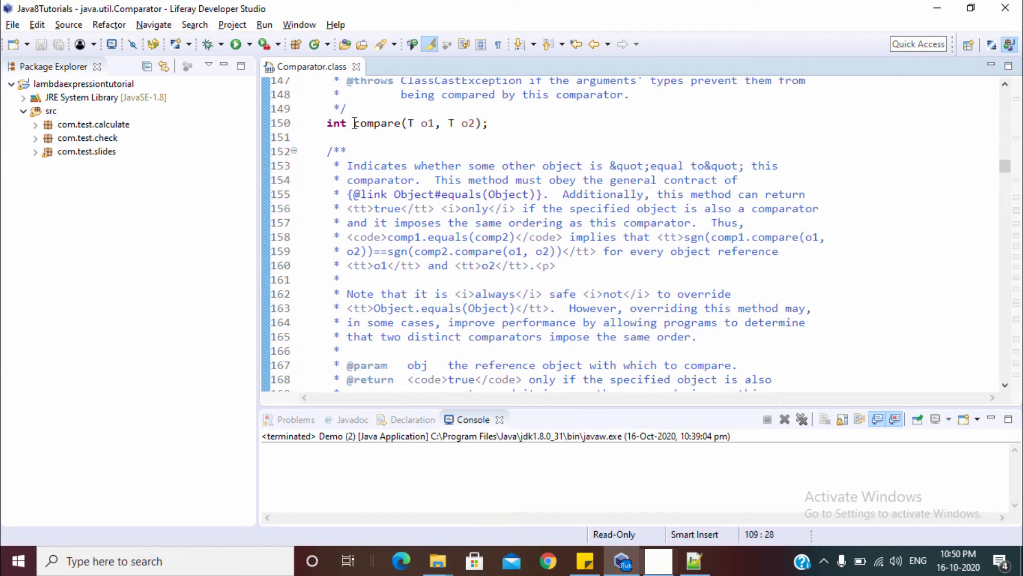
left_click(376, 124)
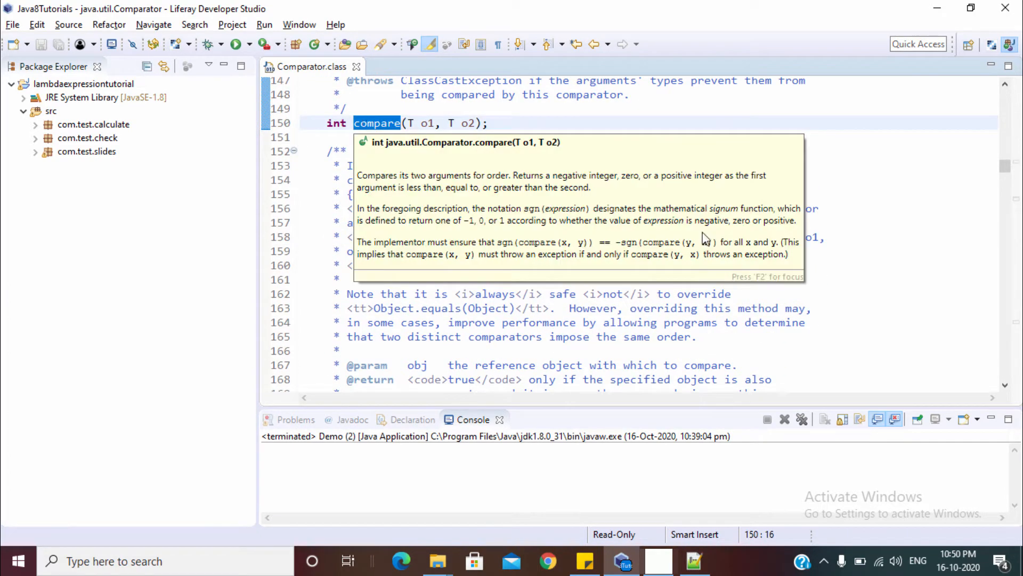
scroll("down", 3)
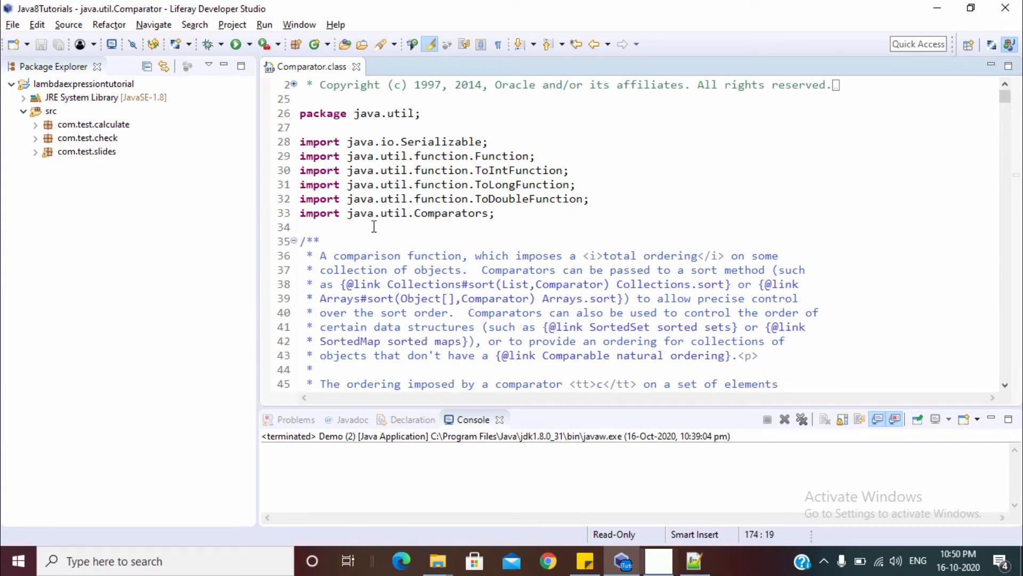
scroll("down", 3)
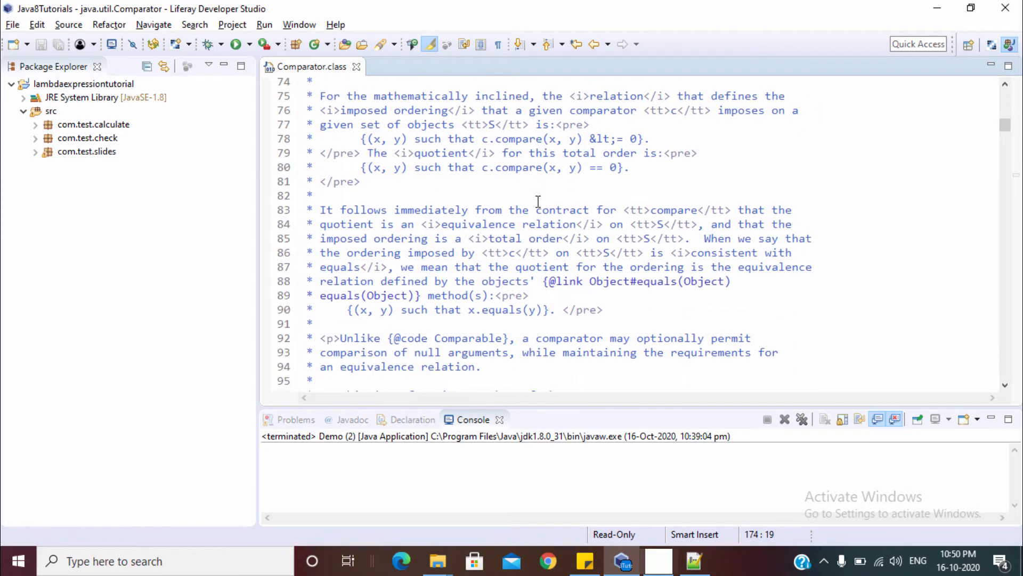
scroll("down", 3)
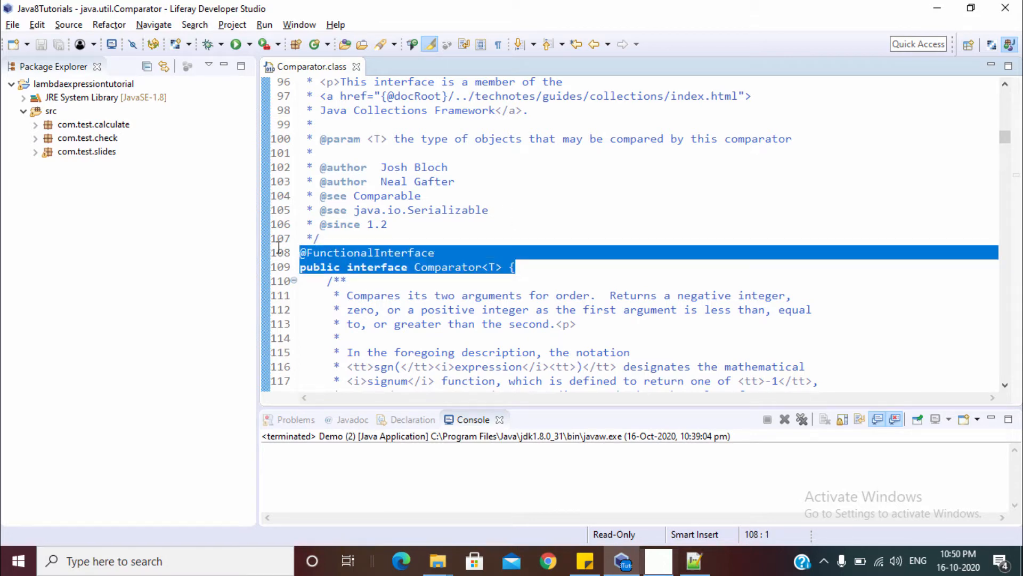
scroll("down", 3)
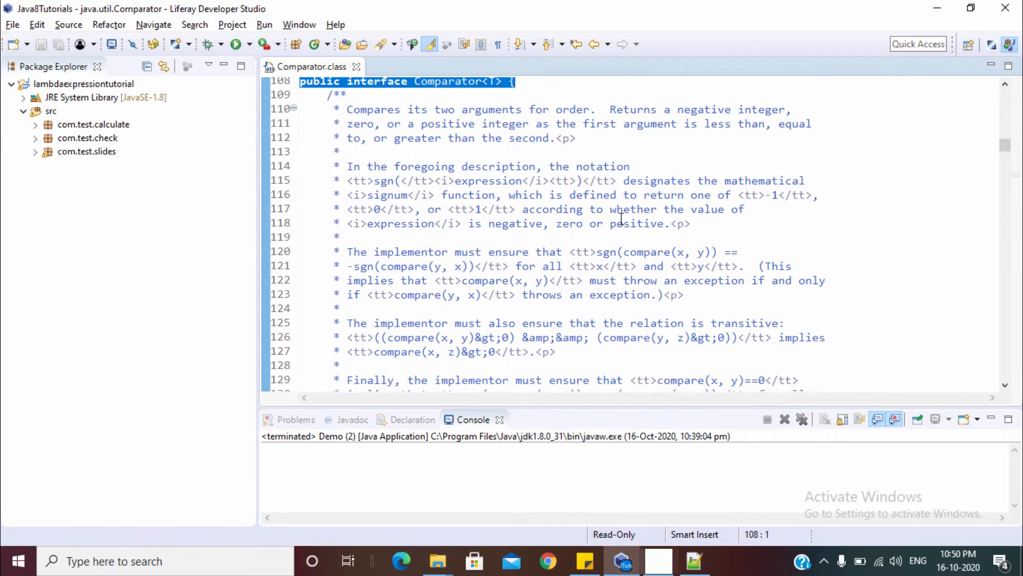
scroll("down", 3)
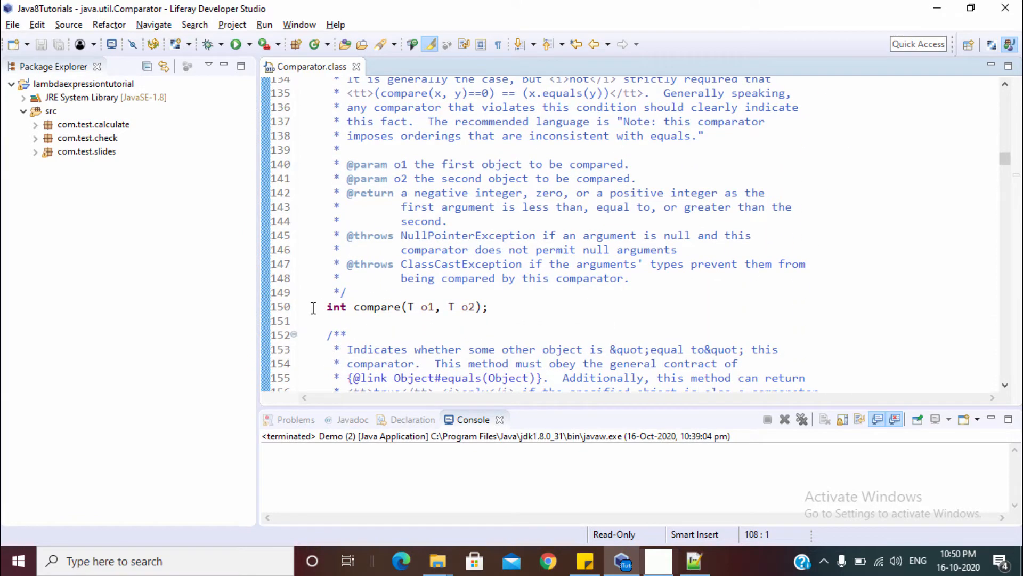
Create package com.test.comparator under src with a ComparatorTest class containing a main stub.
left_click(50, 111)
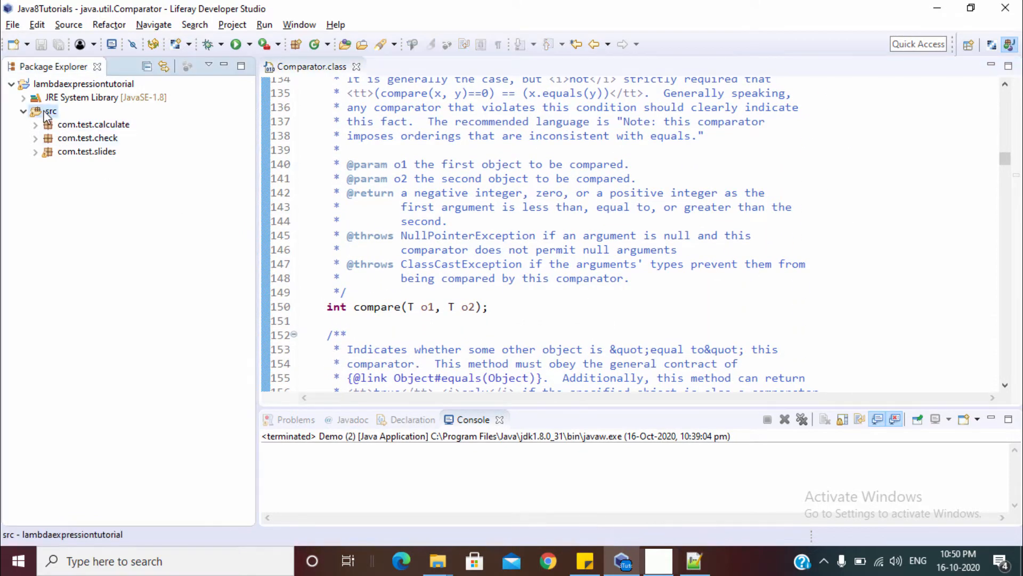
right_click(49, 110)
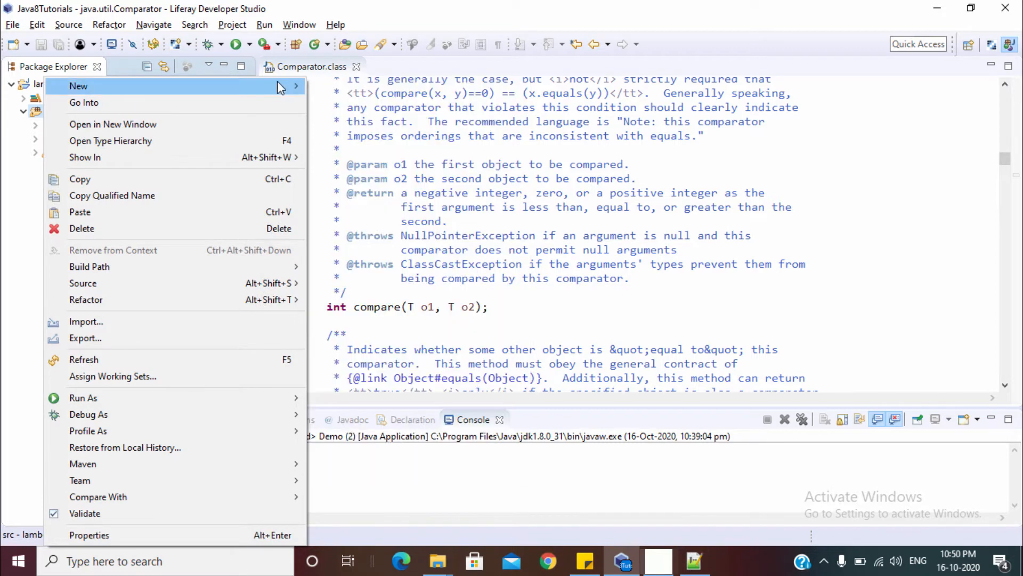
left_click(78, 85)
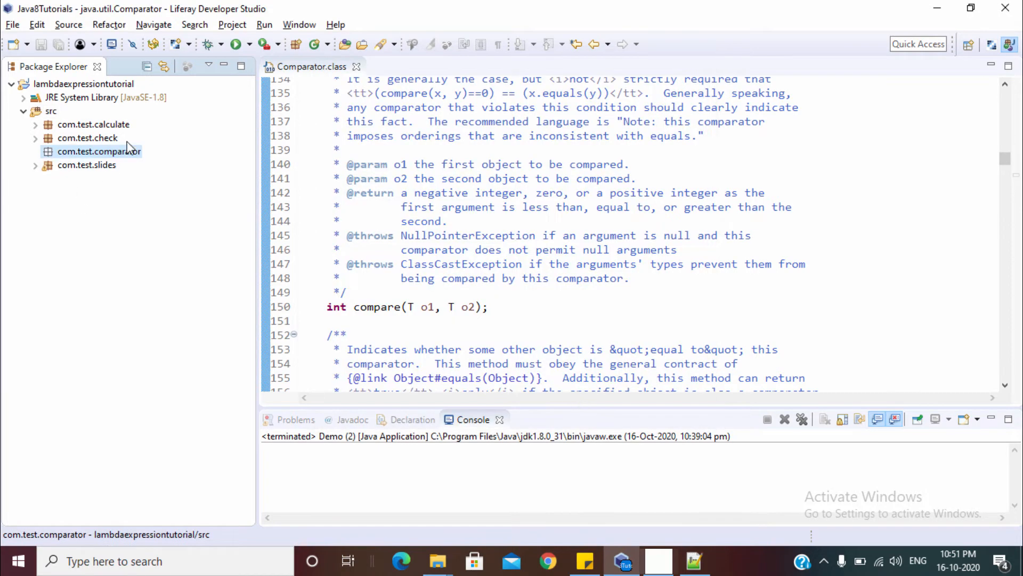
right_click(99, 151)
type("ComparatorTest")
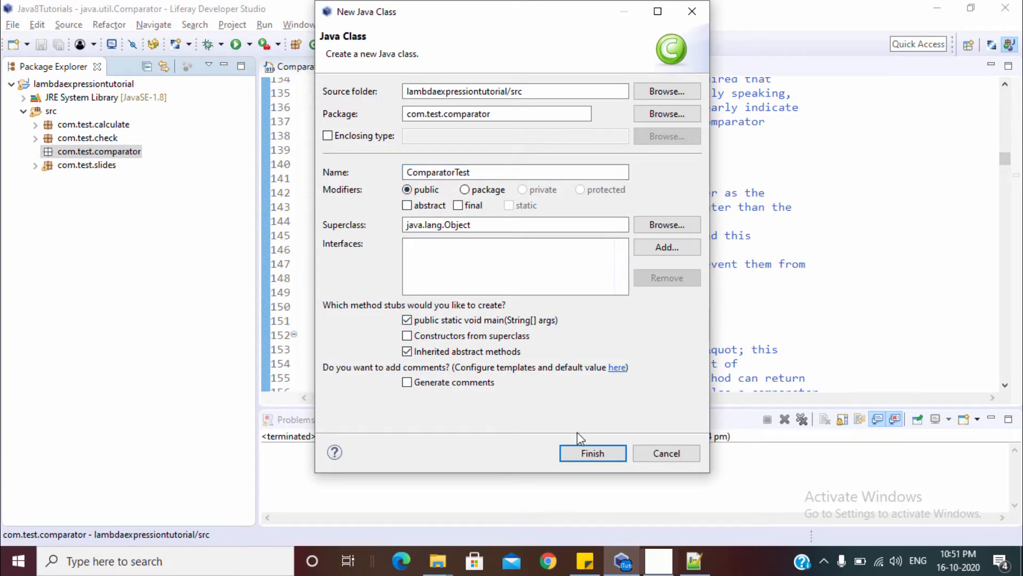
left_click(591, 453)
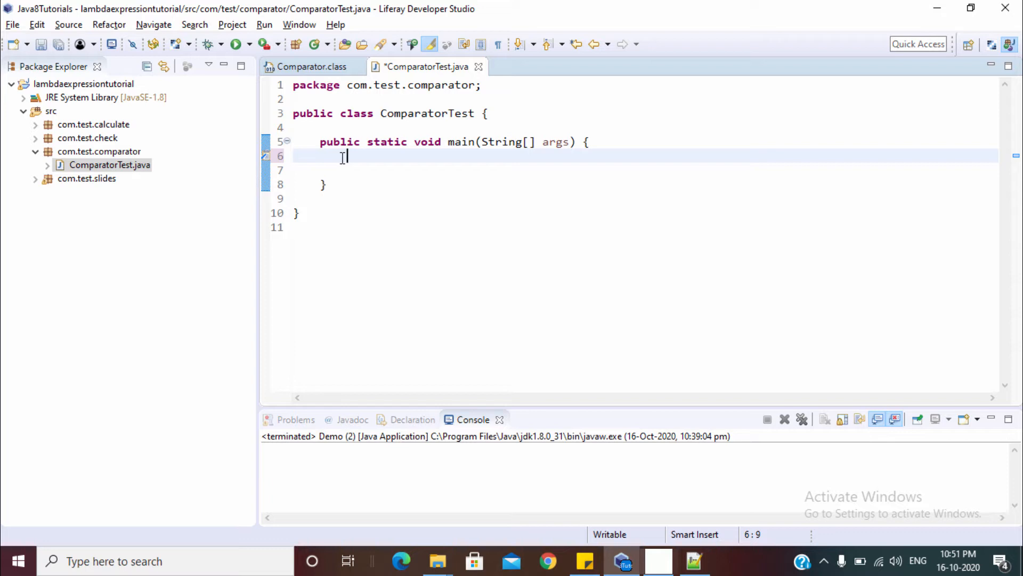
Declare List<Integer> list = Arrays.asList(10,2,1,11,12,4,45) inside main.
type("List")
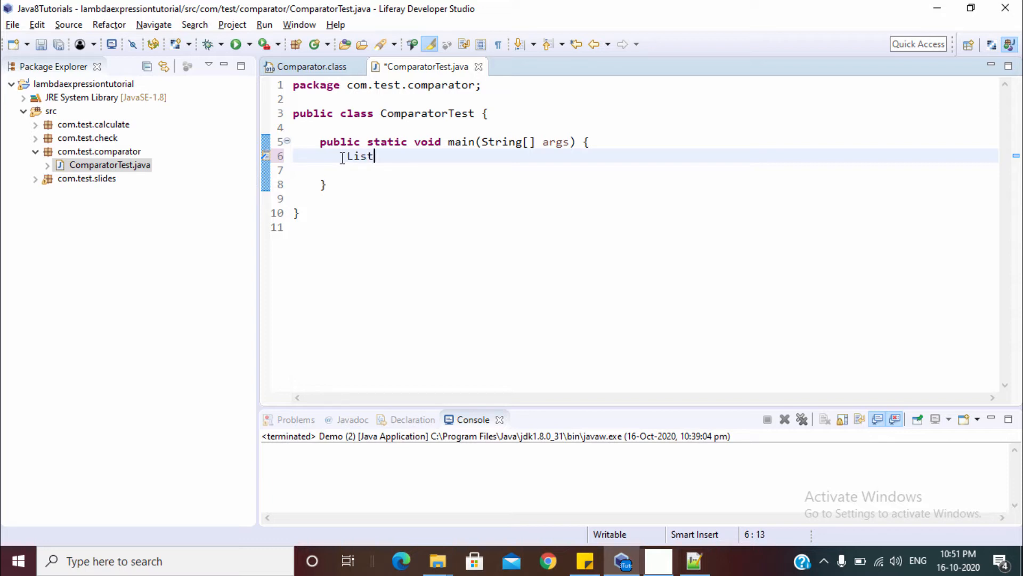
type("<>")
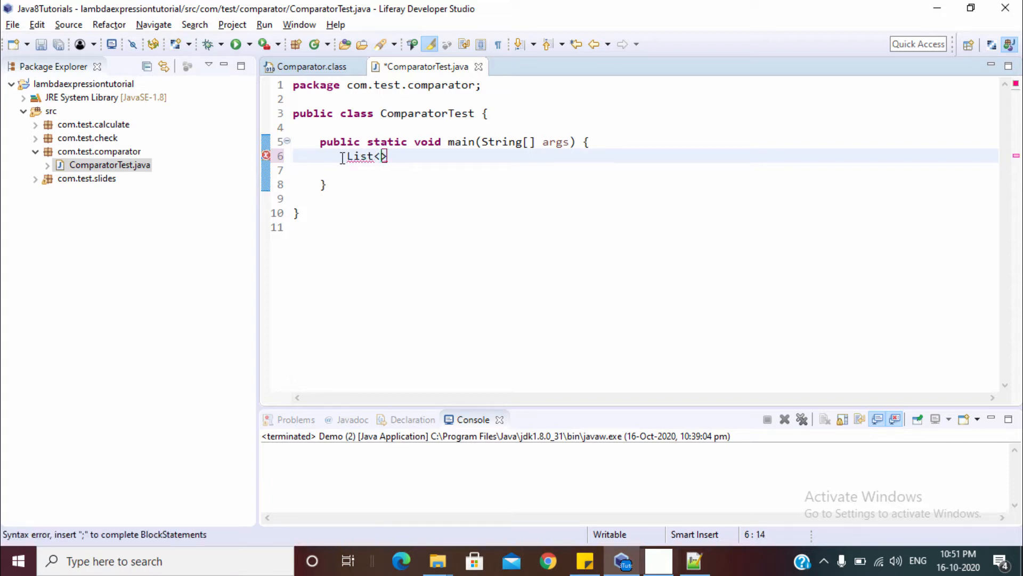
type("Integ")
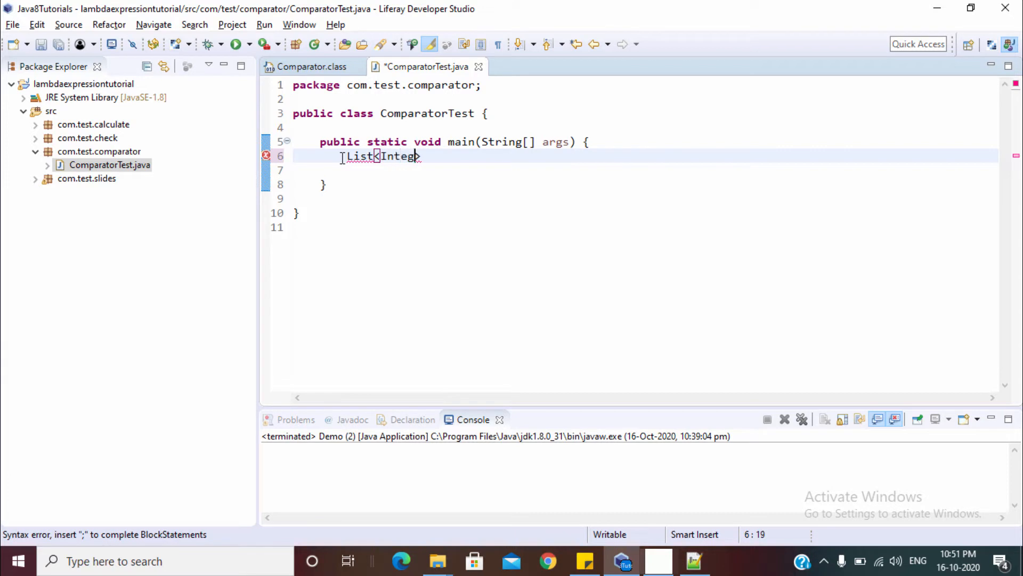
type("er>")
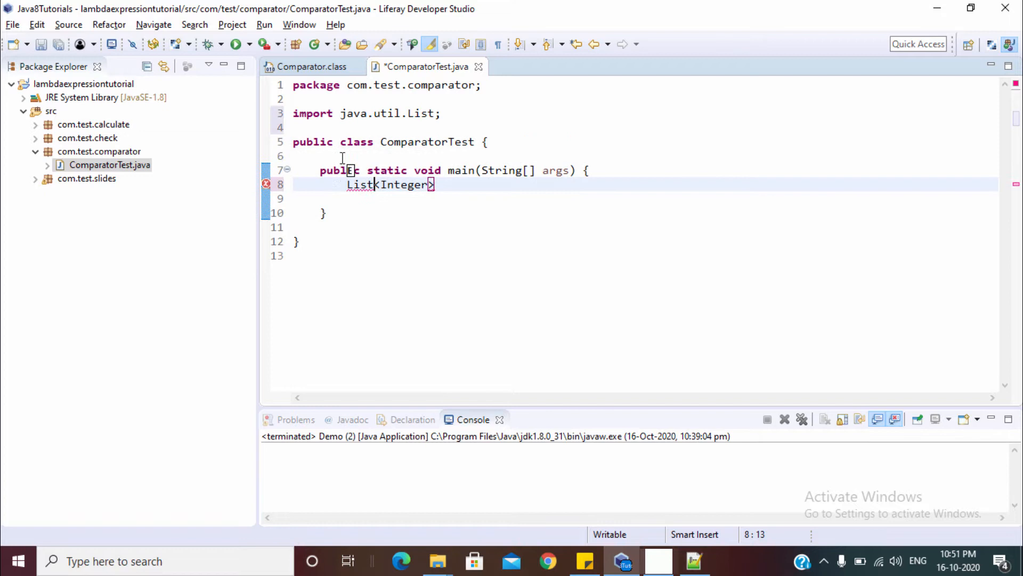
type("list = Arrays.")
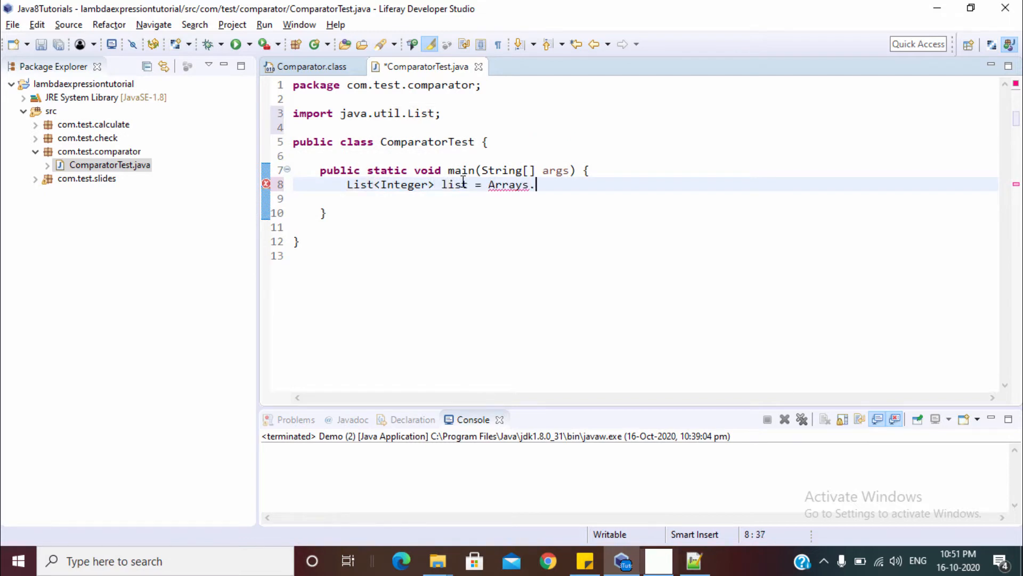
type("asList(10,")
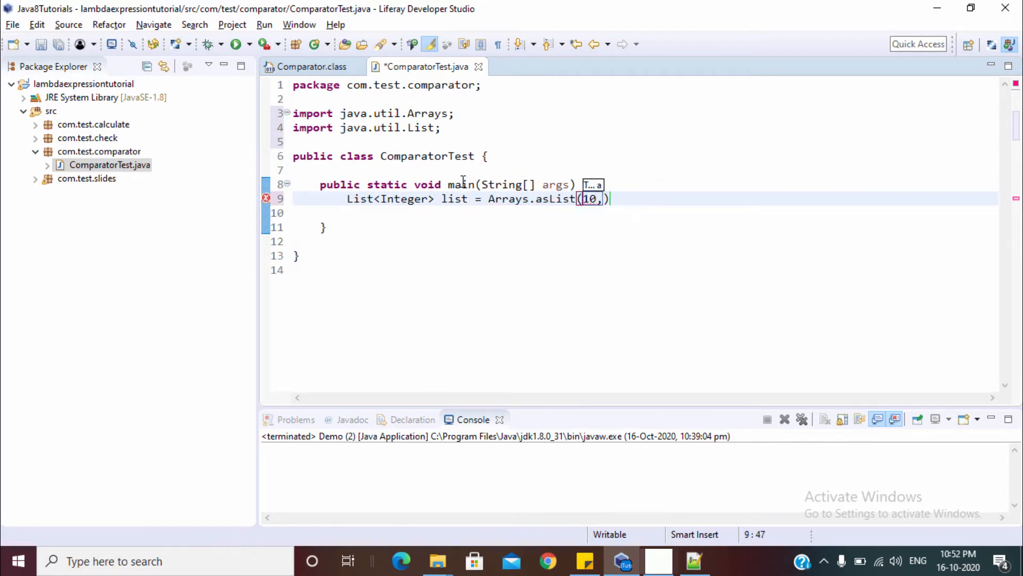
type("2,1,11,12,4,")
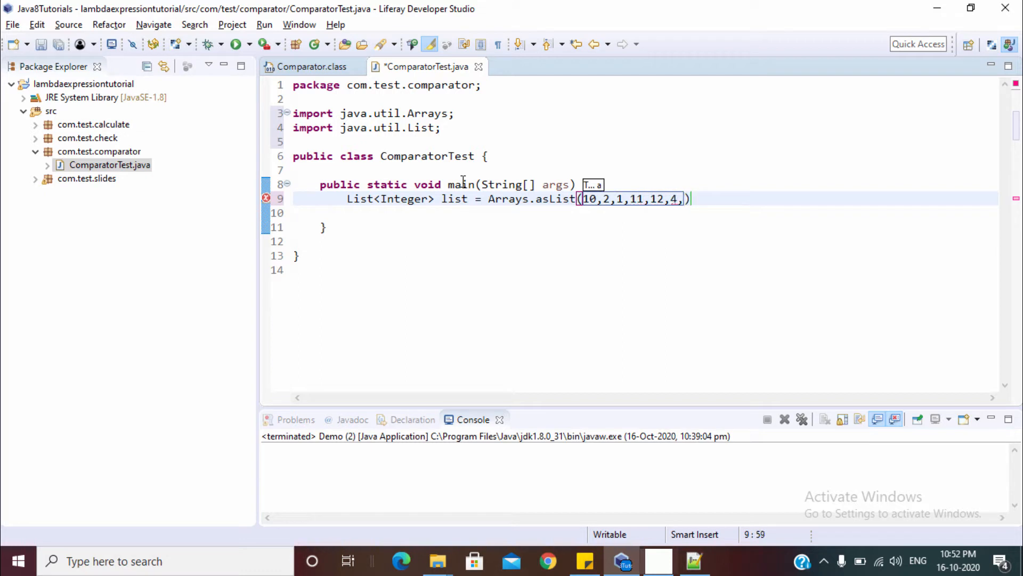
type("45")
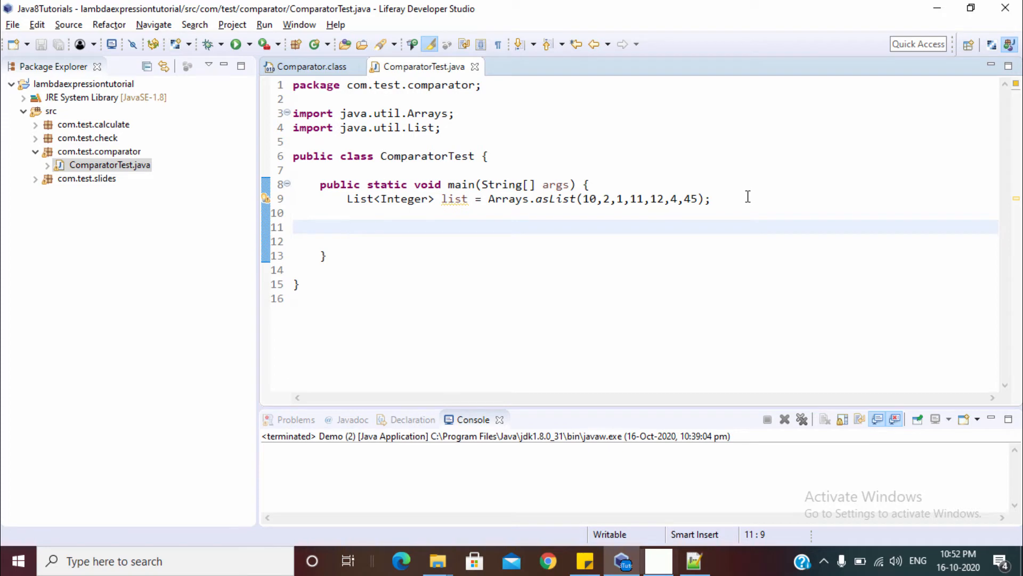
Start a Collections.sort call on a new line below the list declaration.
left_click(346, 226)
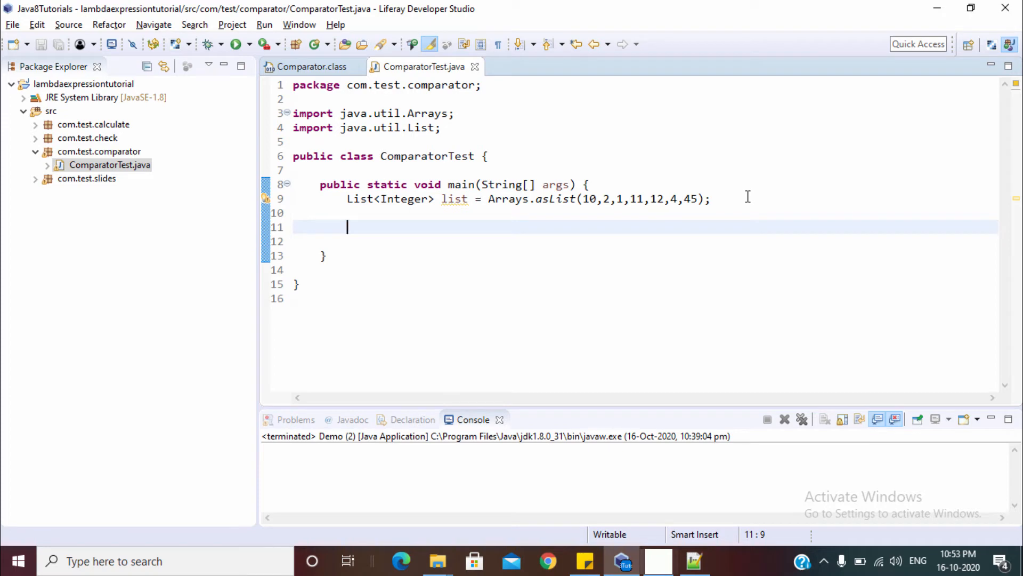
type("Collec")
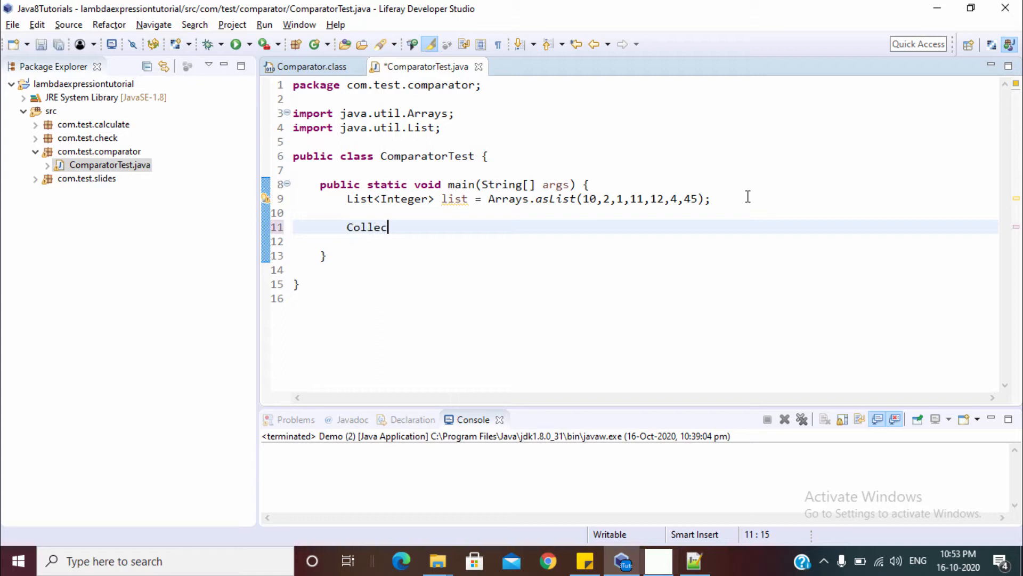
type("tions.")
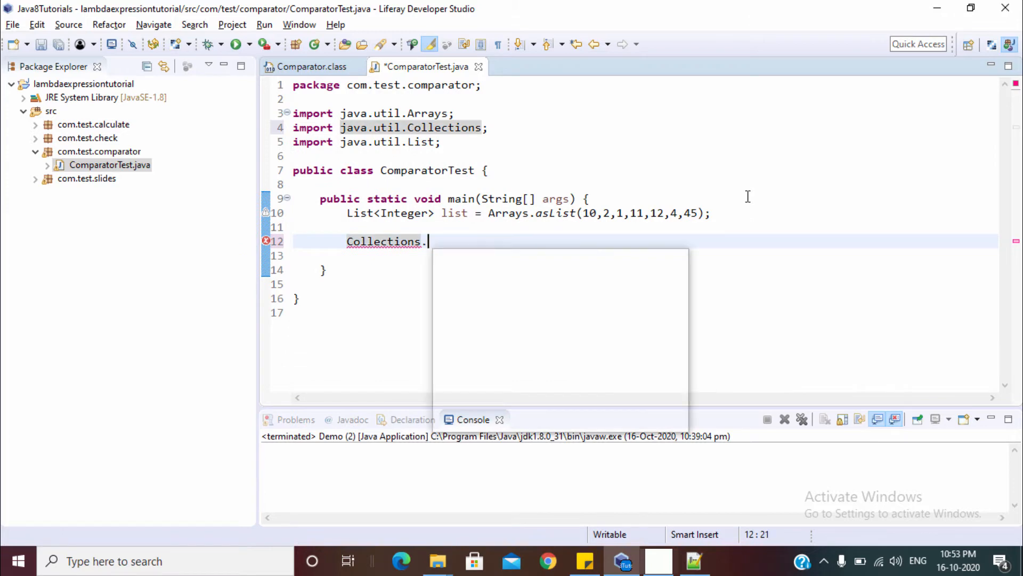
type("s")
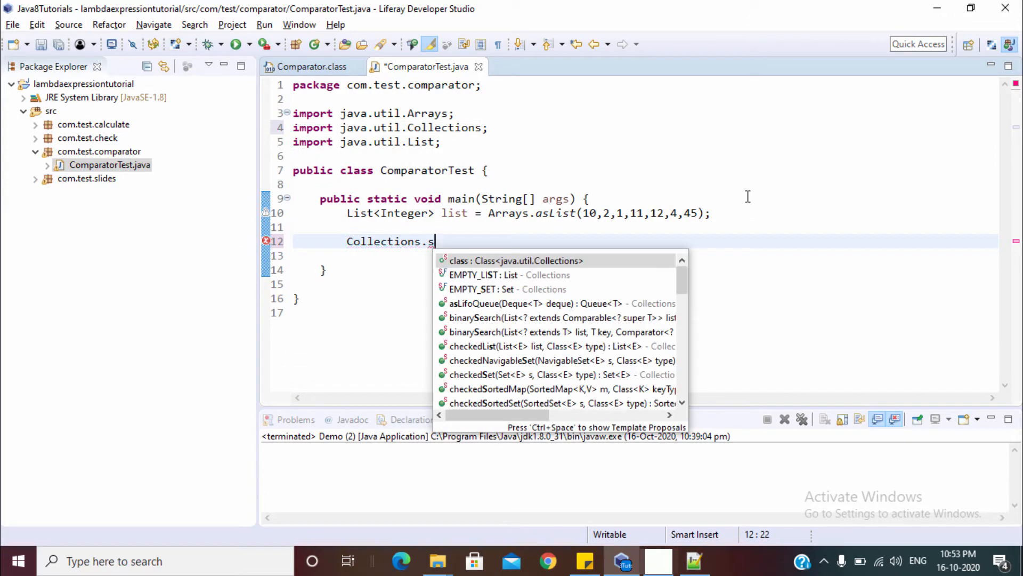
type("ort(list, );")
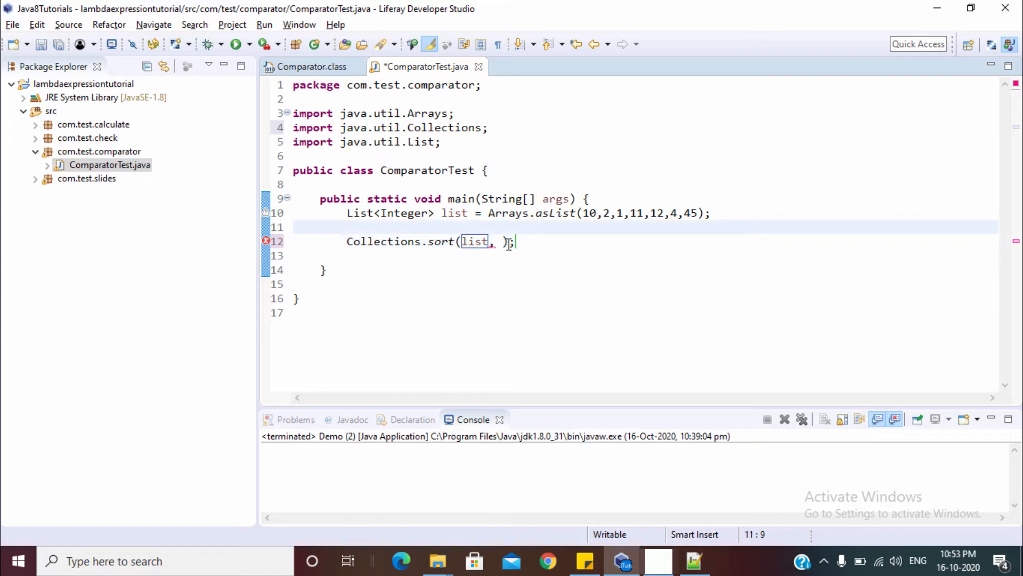
Add a //Before Java 8 comment and begin the new Com... comparator argument.
type("//Be")
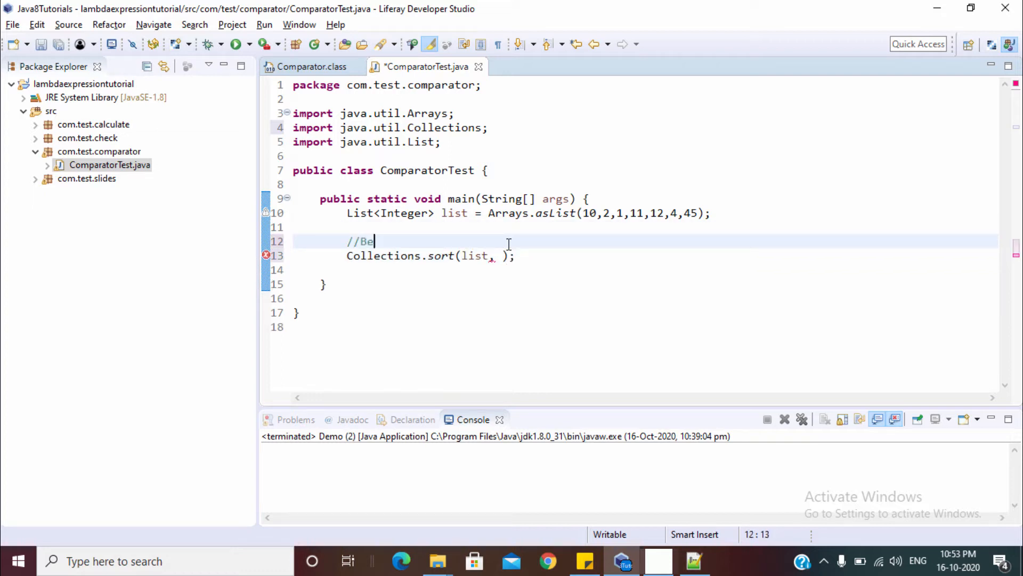
type("fore Java 8")
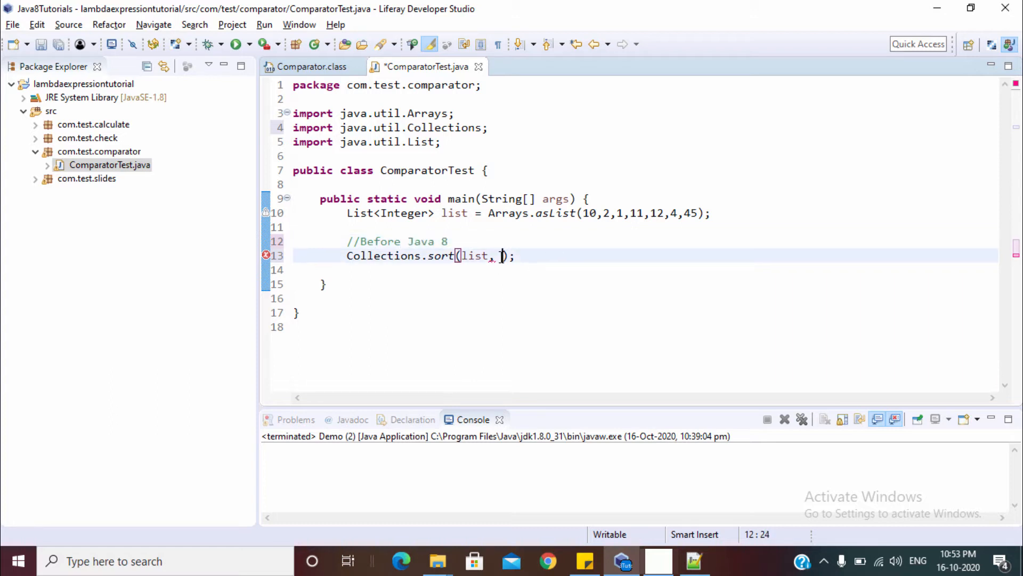
type("new")
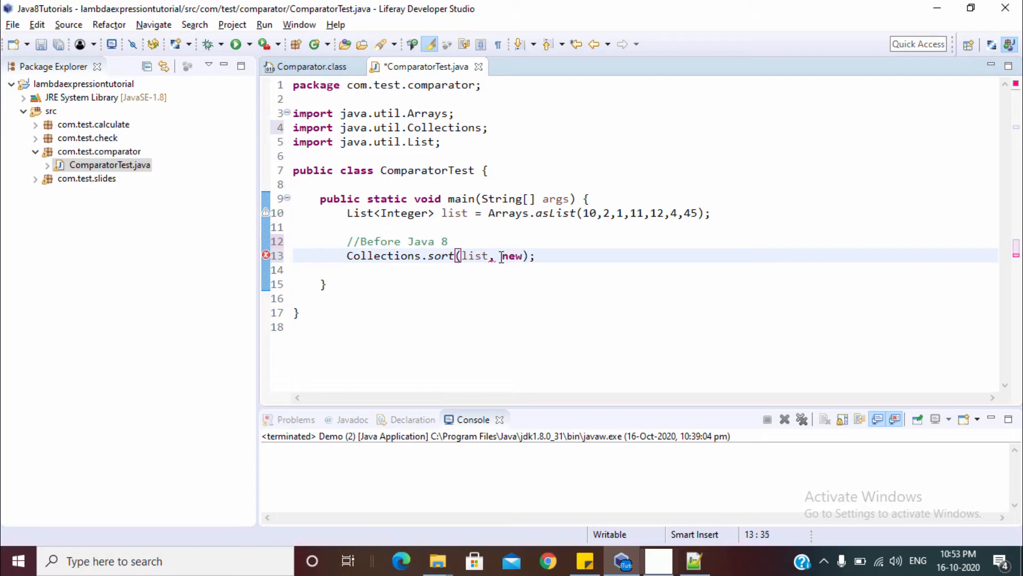
type("Com")
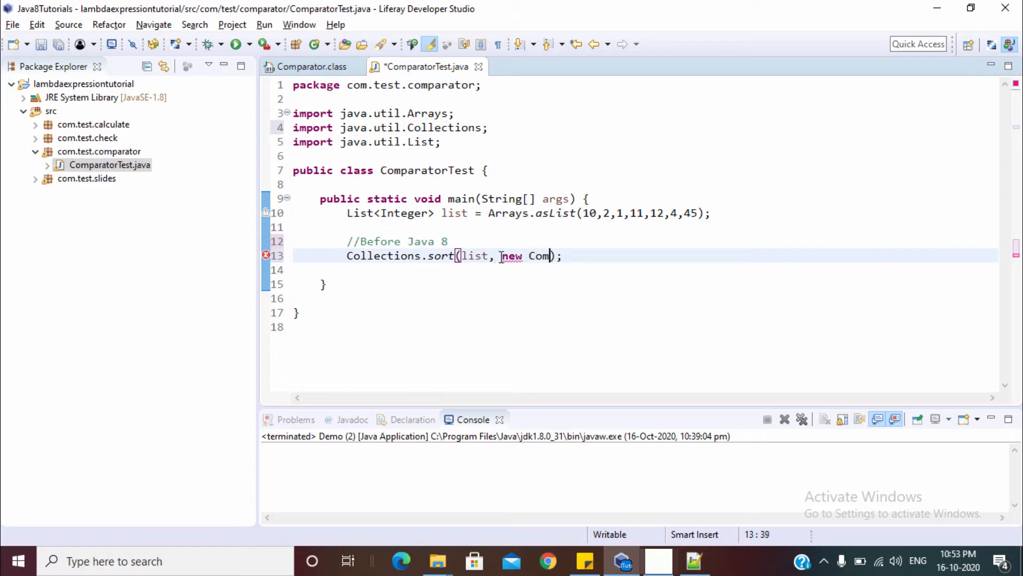
type("Com")
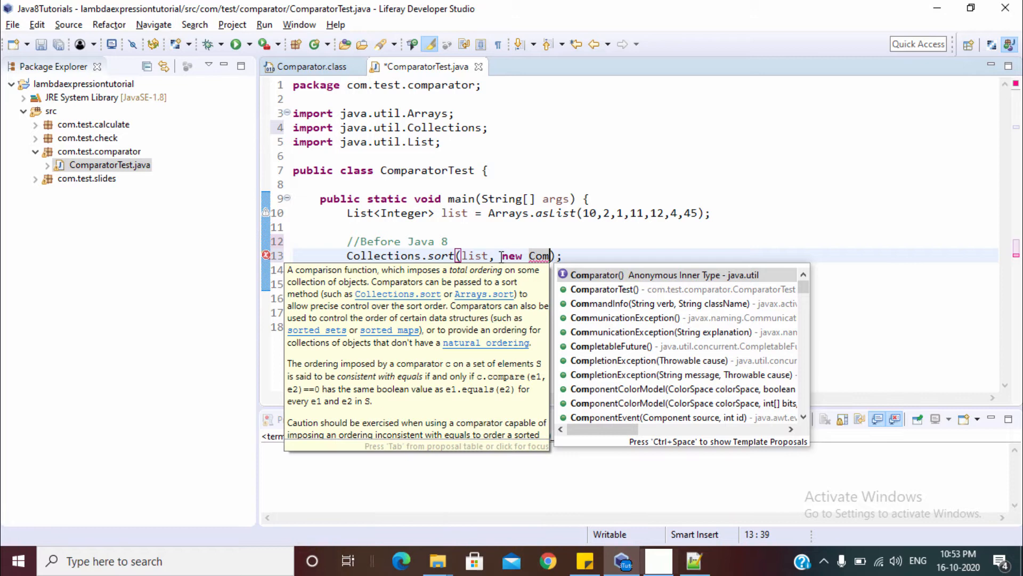
Insert an anonymous Comparator<Integer> and generate its compare(Integer o1, Integer o2) stub.
left_click(595, 275)
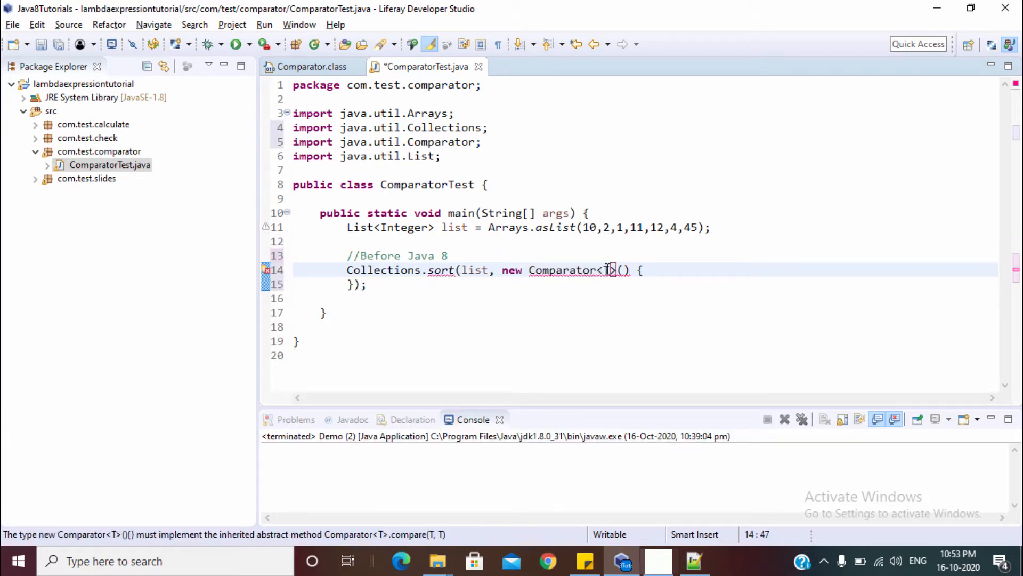
type("Integer")
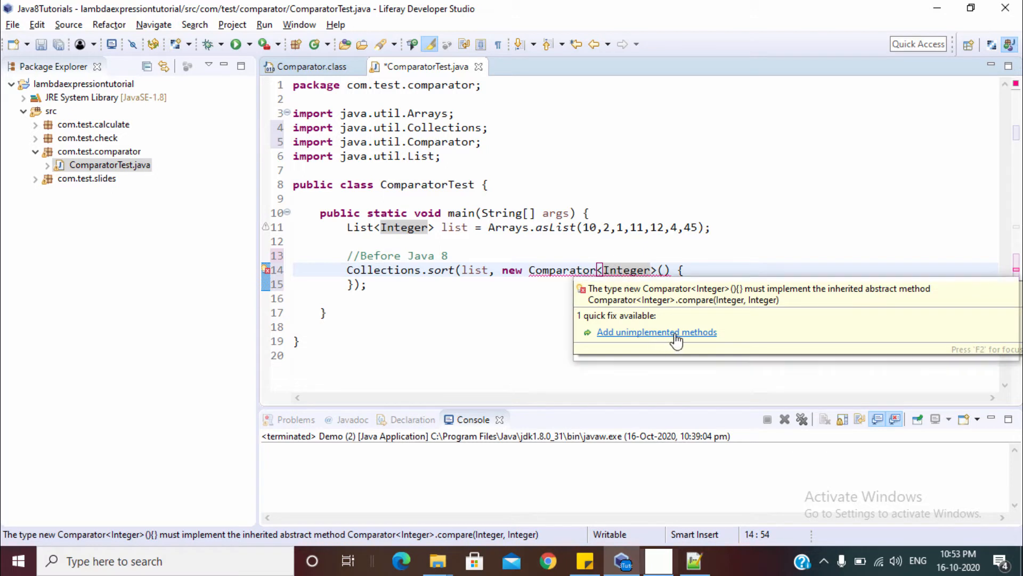
left_click(657, 332)
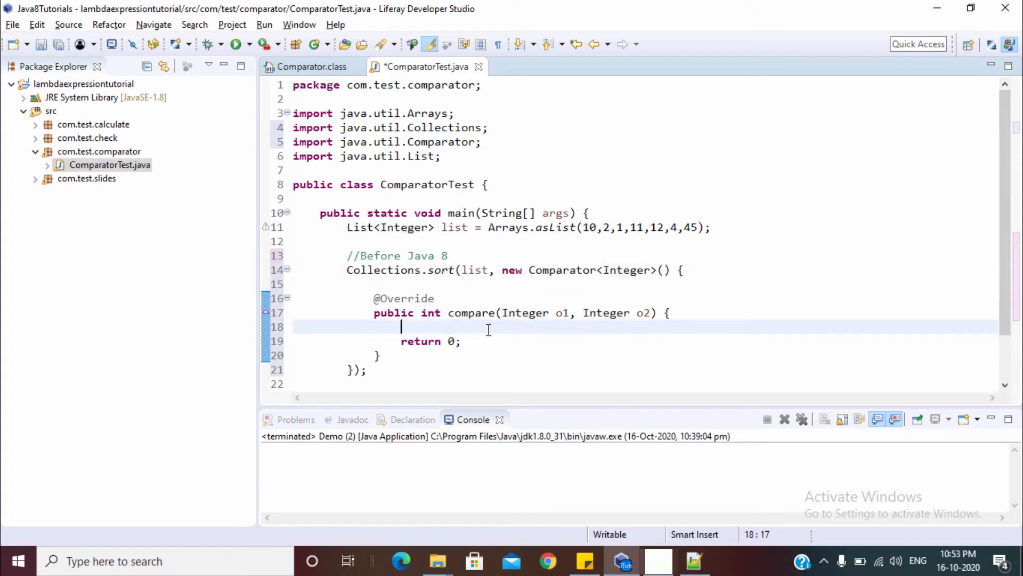
Start an if() in compare and rename the parameters o1/o2 to x and y.
type("if()")
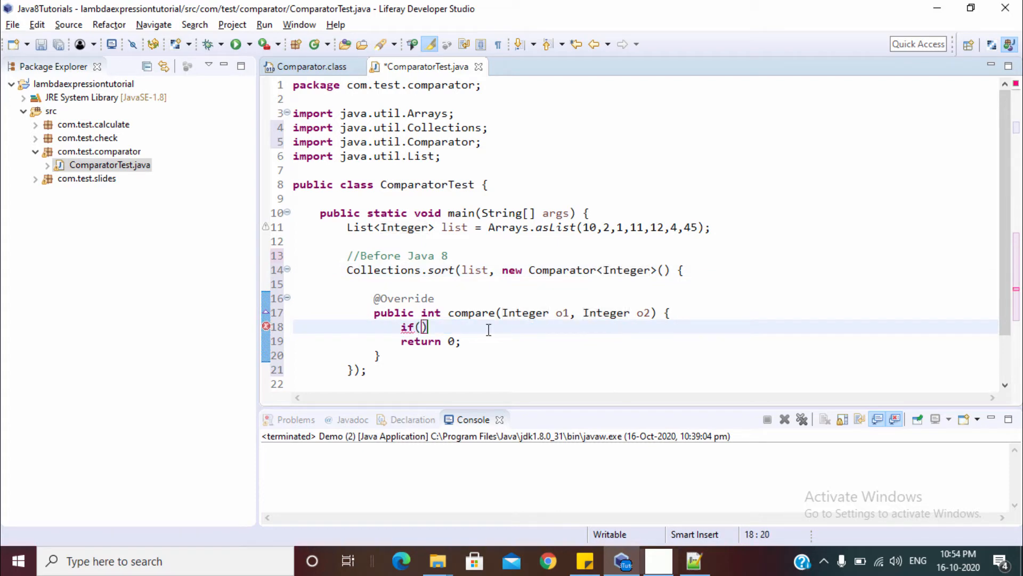
left_click(562, 312)
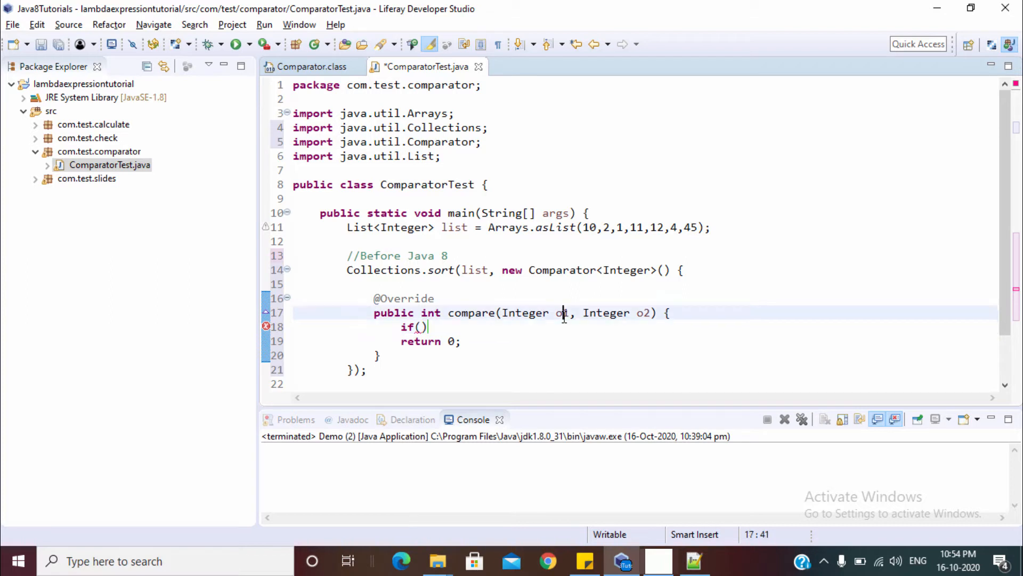
key("Backspace")
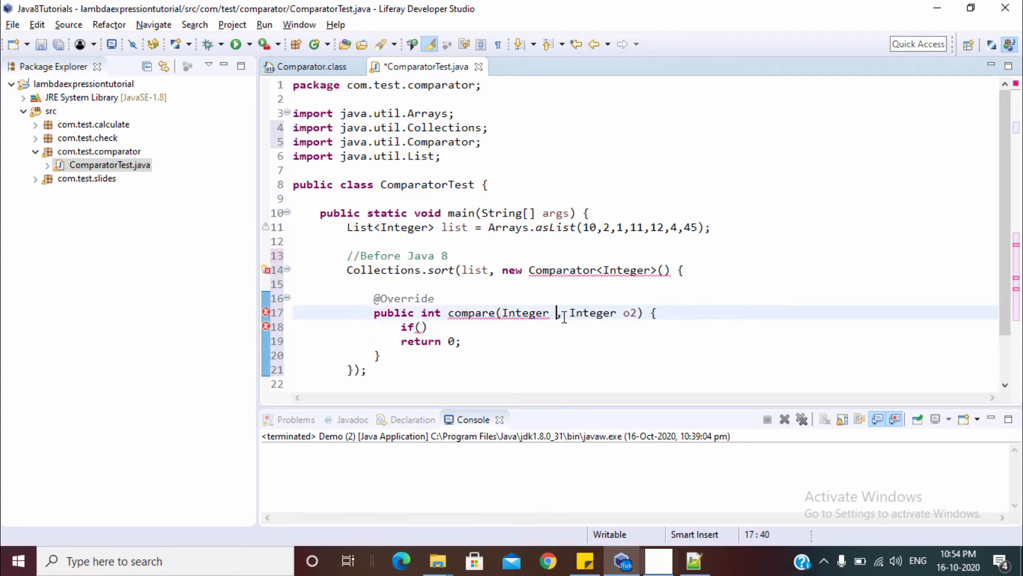
type("x")
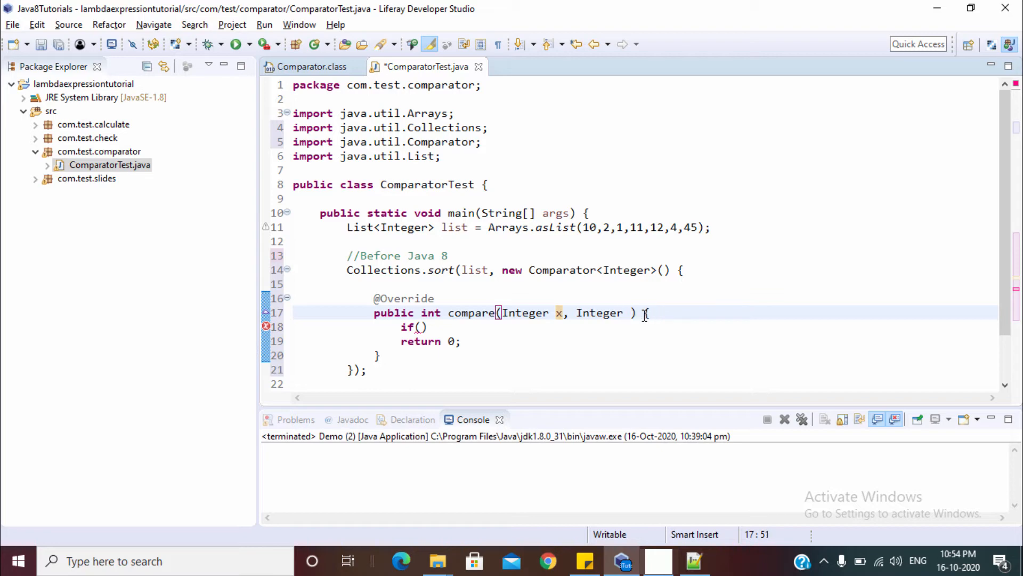
type("y")
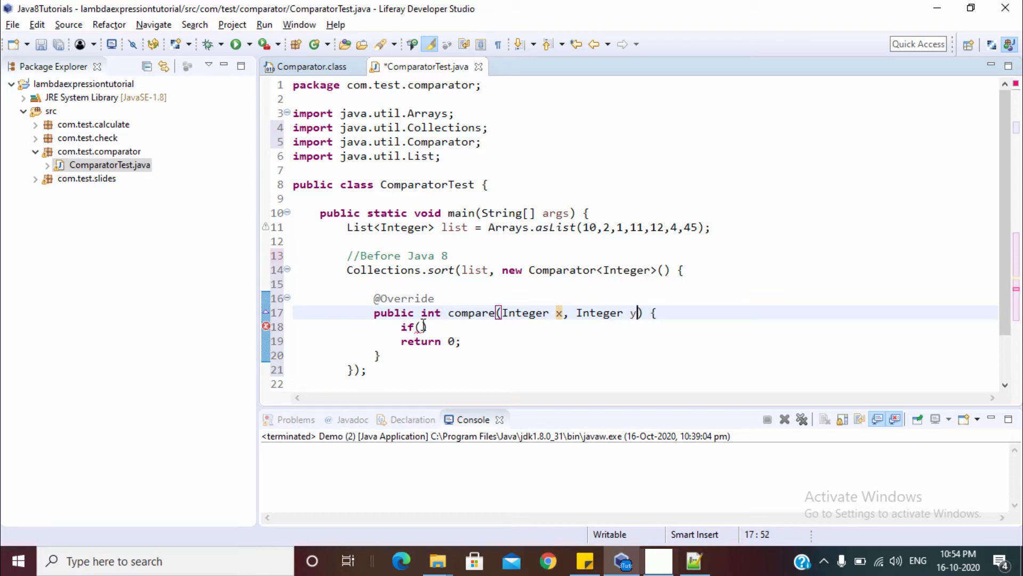
Write the first branch: if(x<y) { return -1; }.
left_click(418, 326)
type("x")
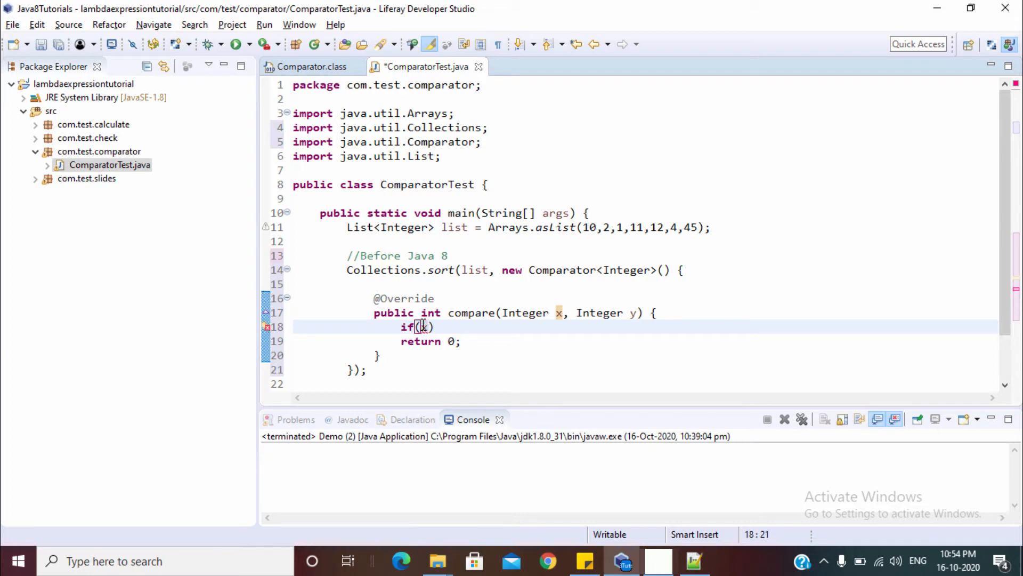
type("<y")
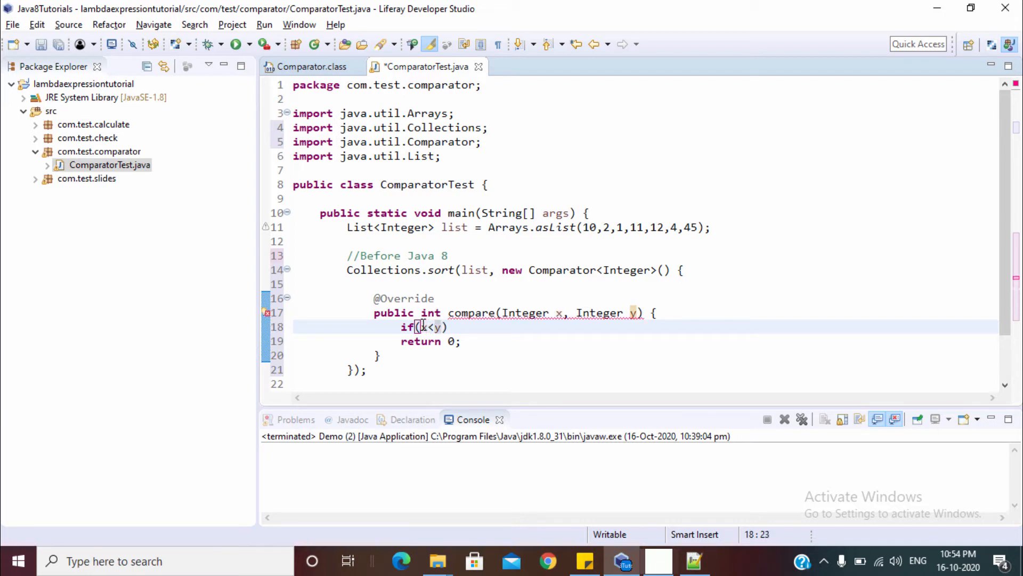
type("{")
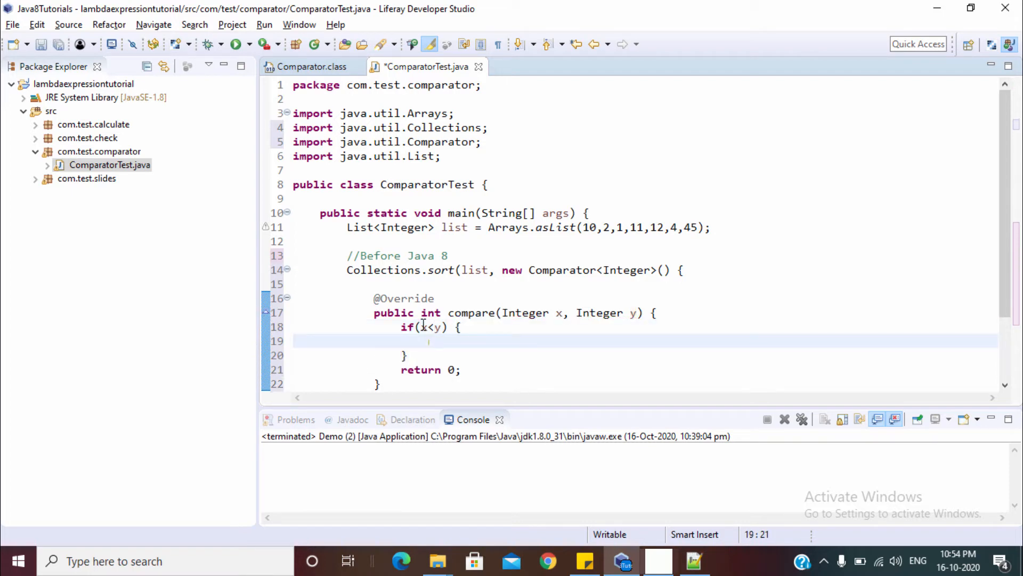
type("return -1;")
left_click(645, 355)
type(" else if")
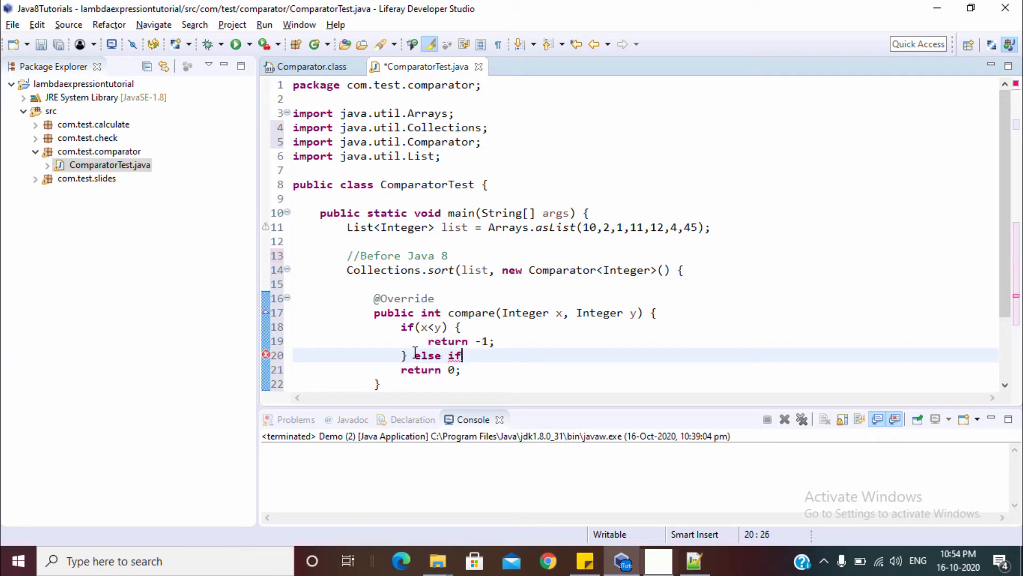
Add else if(x>y) return 1; else block, and a System.out.println("===") after the list declaration.
type("(x)")
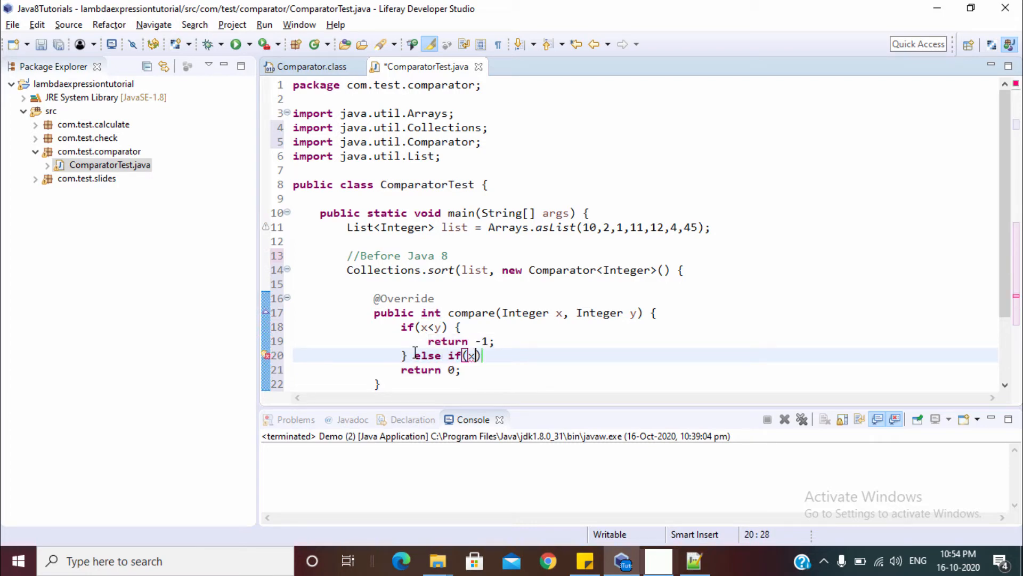
type(">y")
type("return")
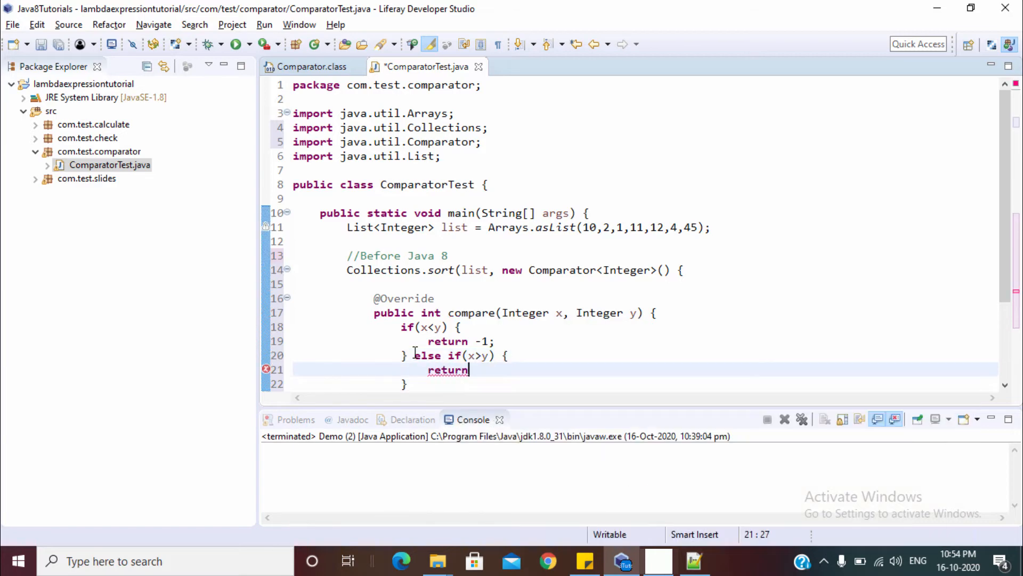
type("1;")
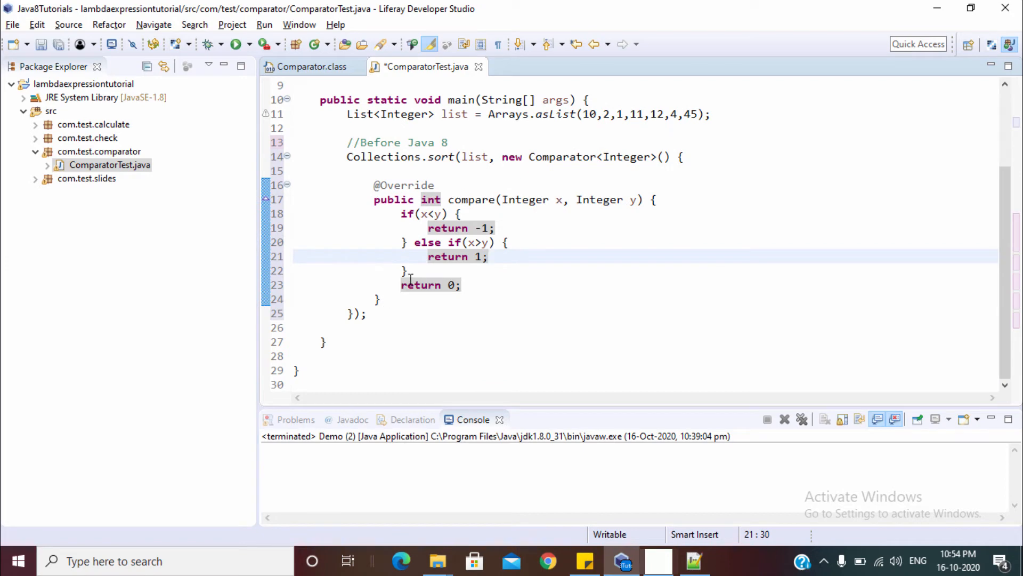
type("else {")
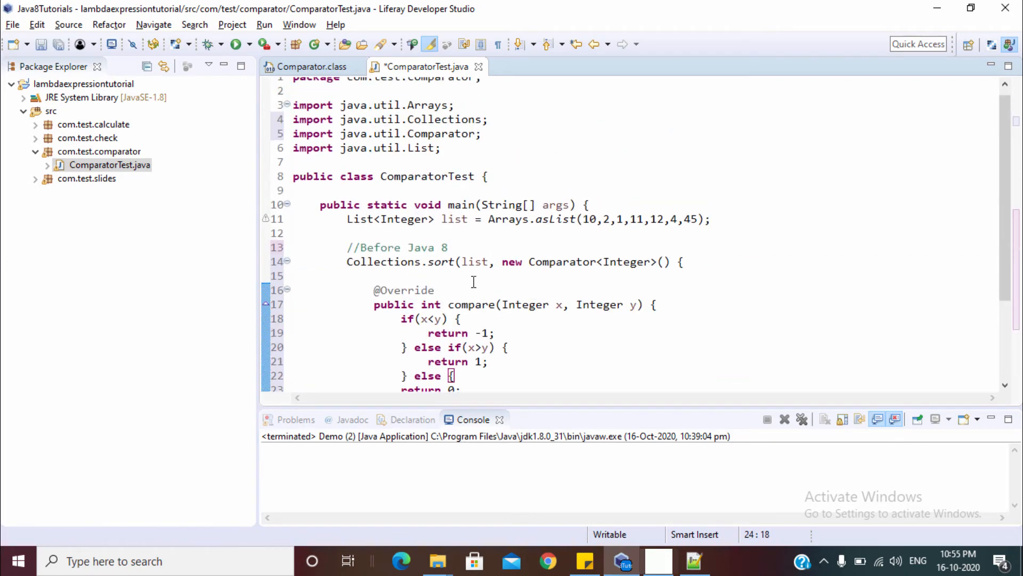
left_click(711, 218)
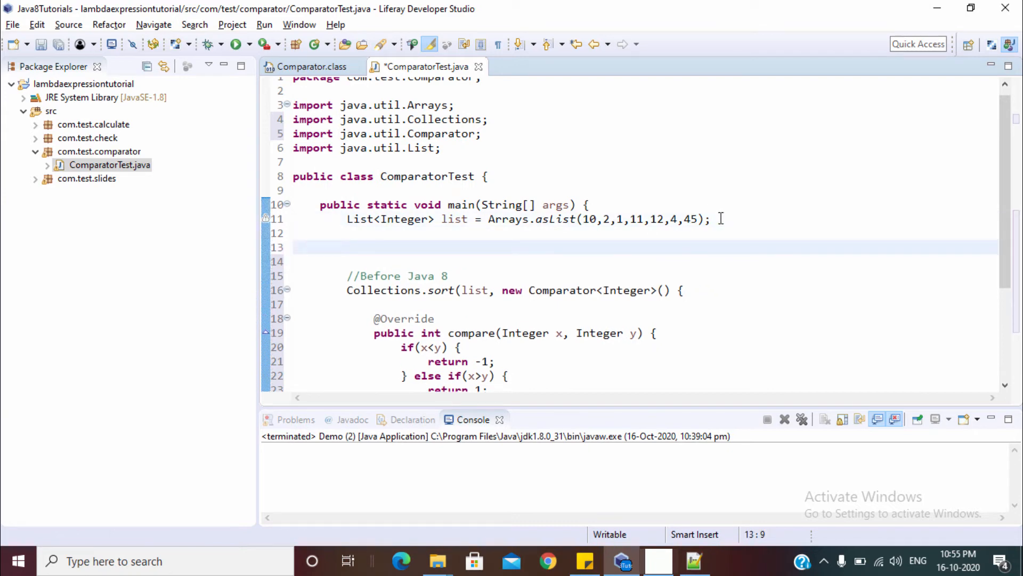
type("System.out.println(\"===\");")
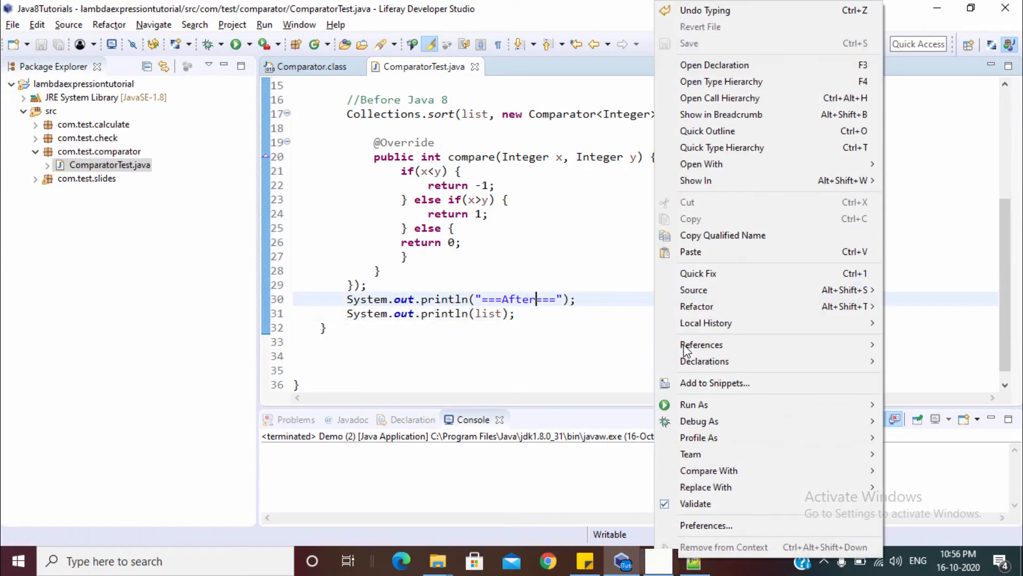
mouse_move(694, 404)
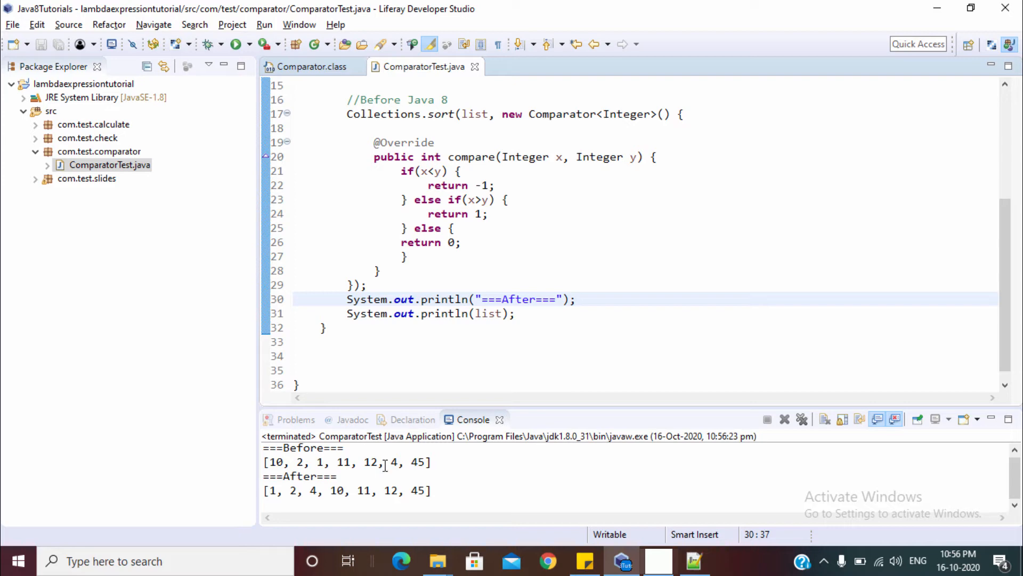
Run ComparatorTest so the console shows the list before and after sorting.
left_click(536, 298)
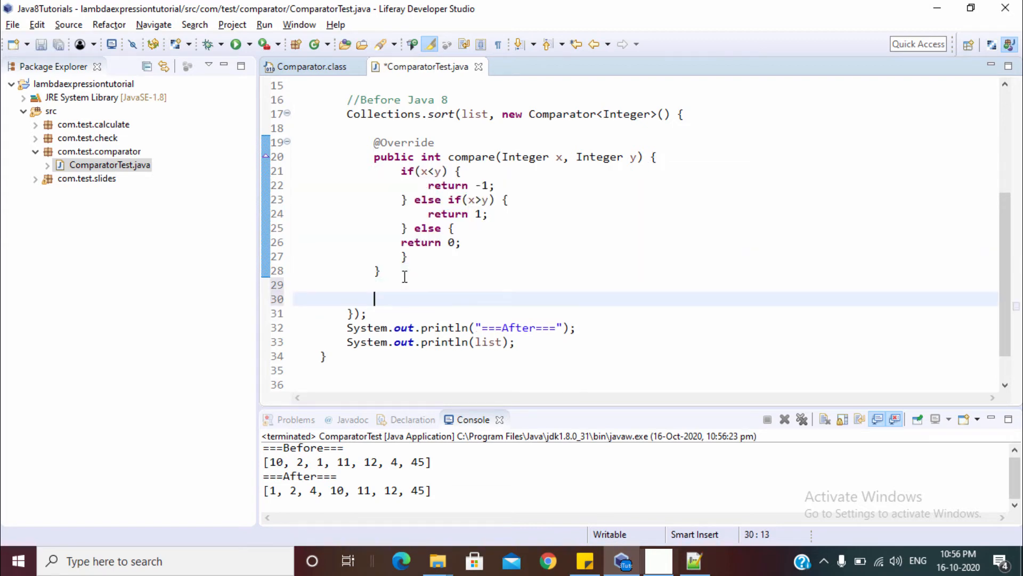
Replace the if/else chain with the start of a ternary: return (x<y)? -1:.
type("retu")
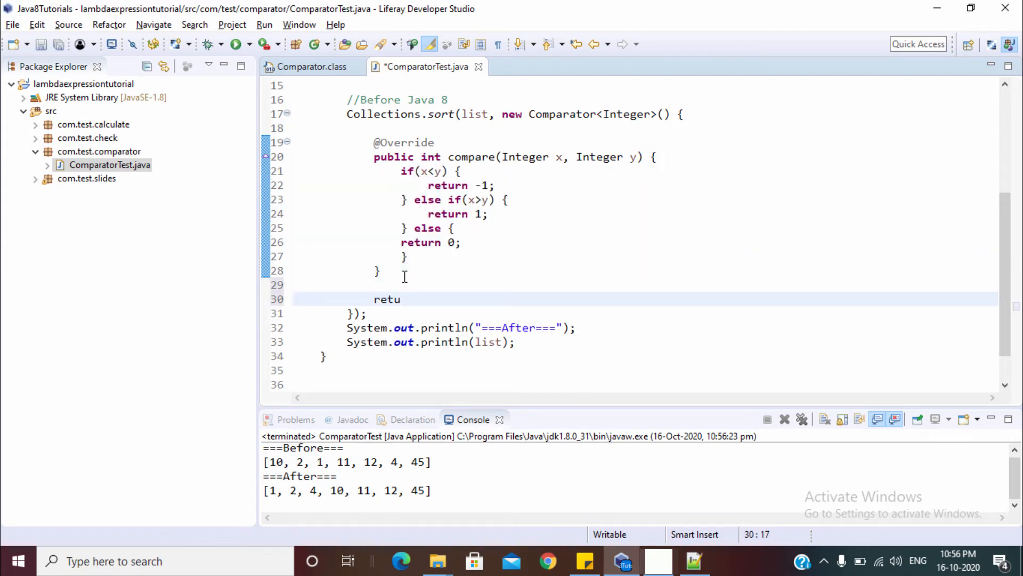
type("rn")
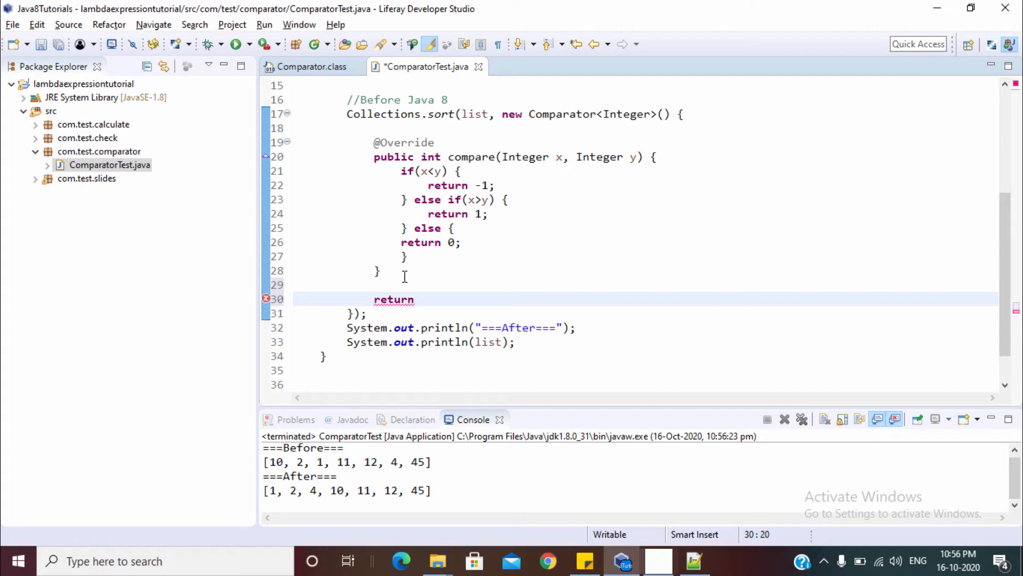
type("()")
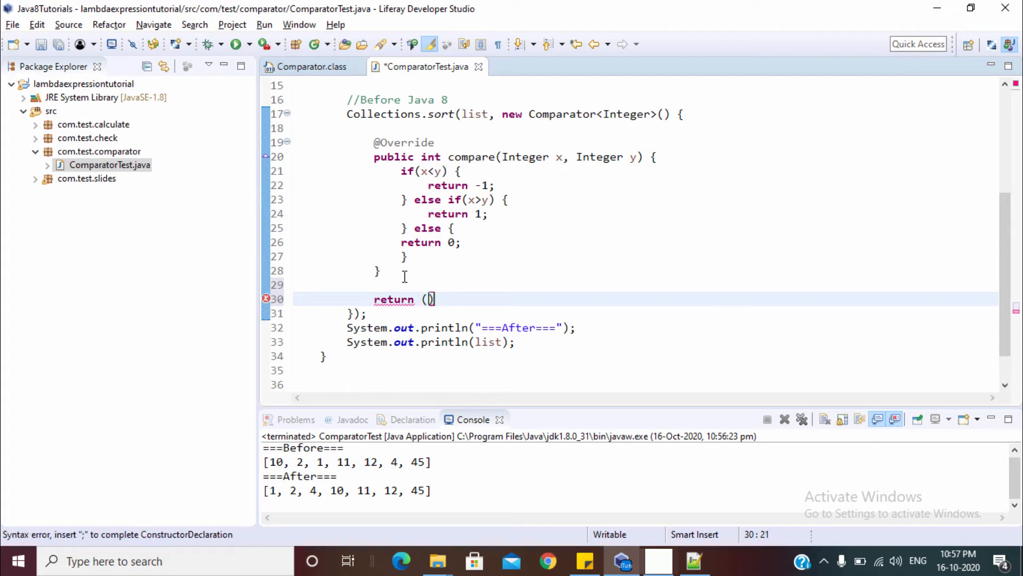
type("x<")
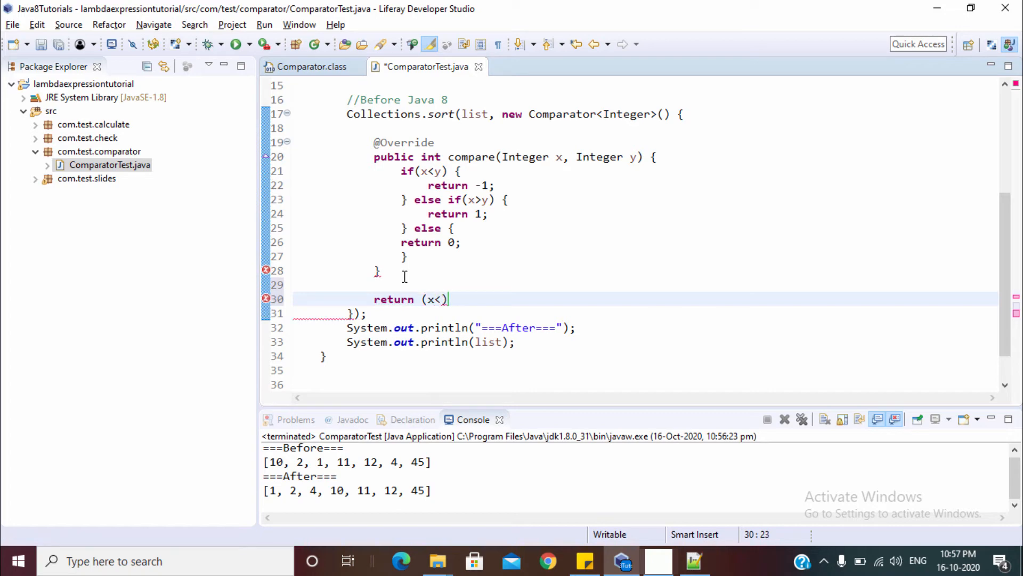
type("y")
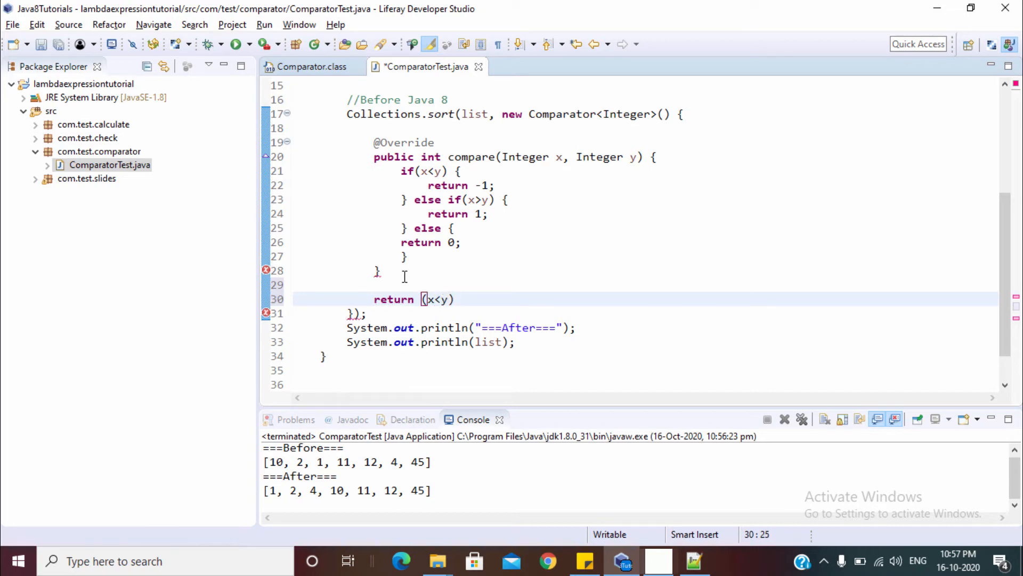
type("?")
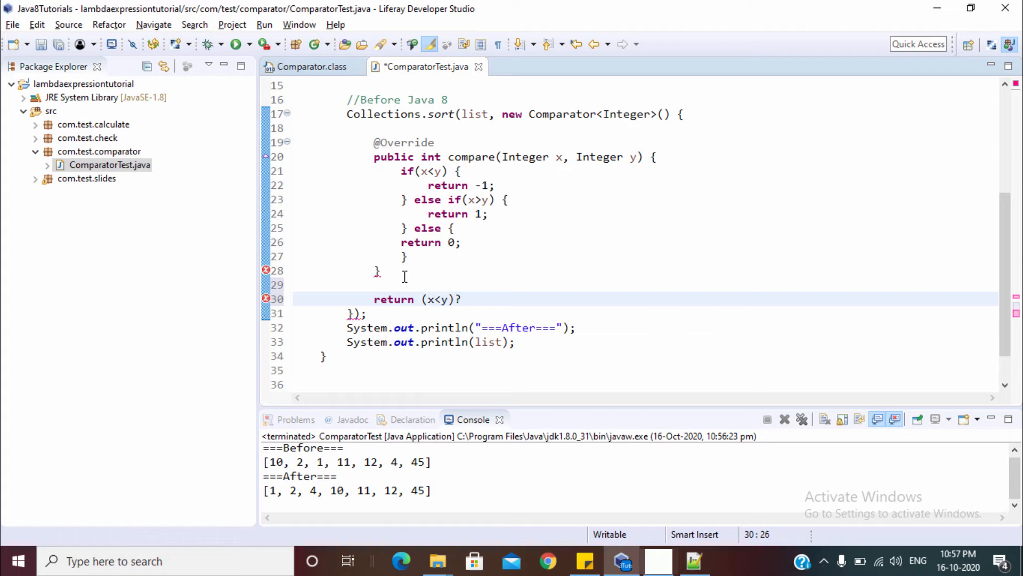
type("-")
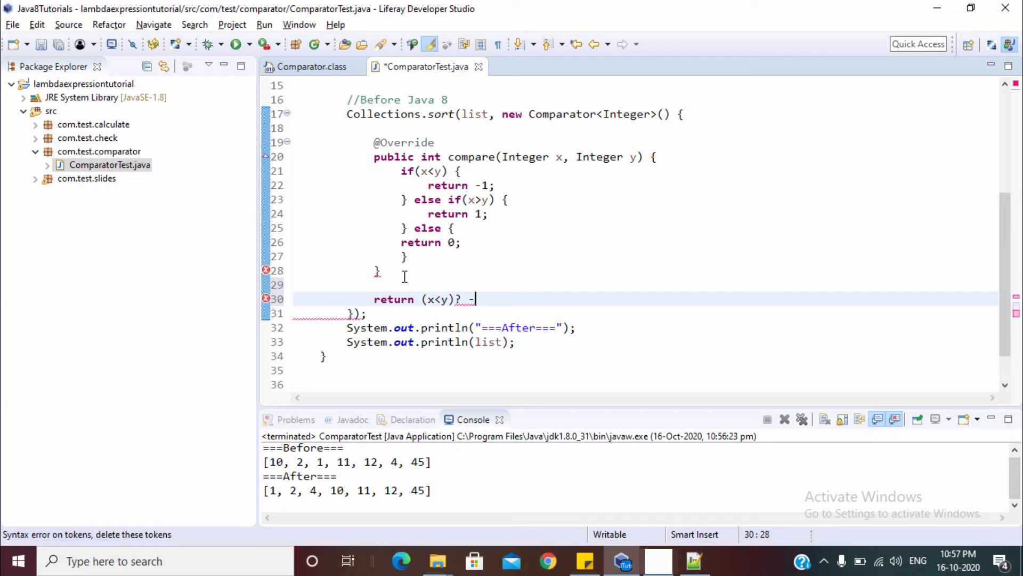
type("1:")
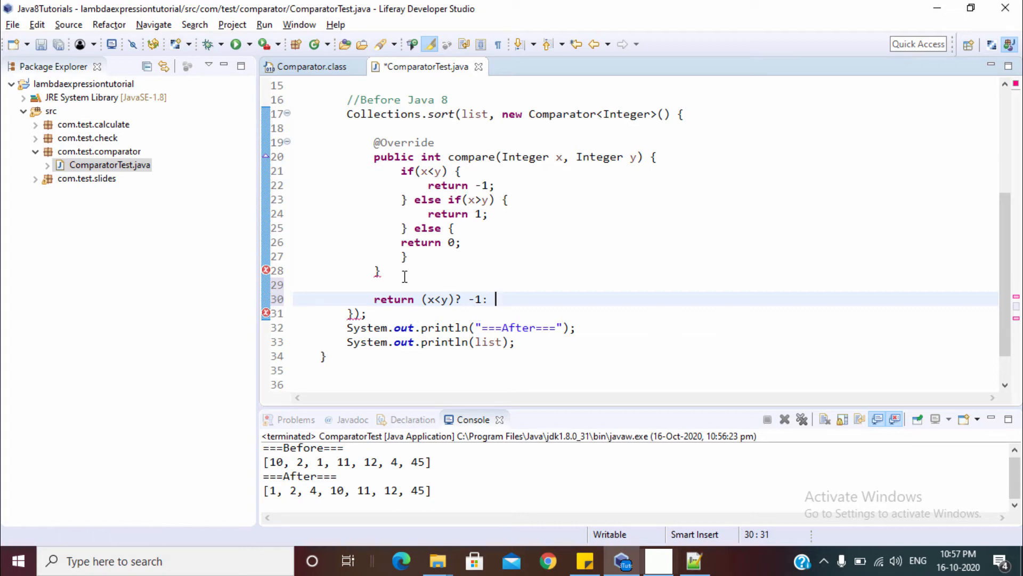
Complete the single statement return (x<y)? -1: (x>y) ?1 : 0; in compare.
type("()")
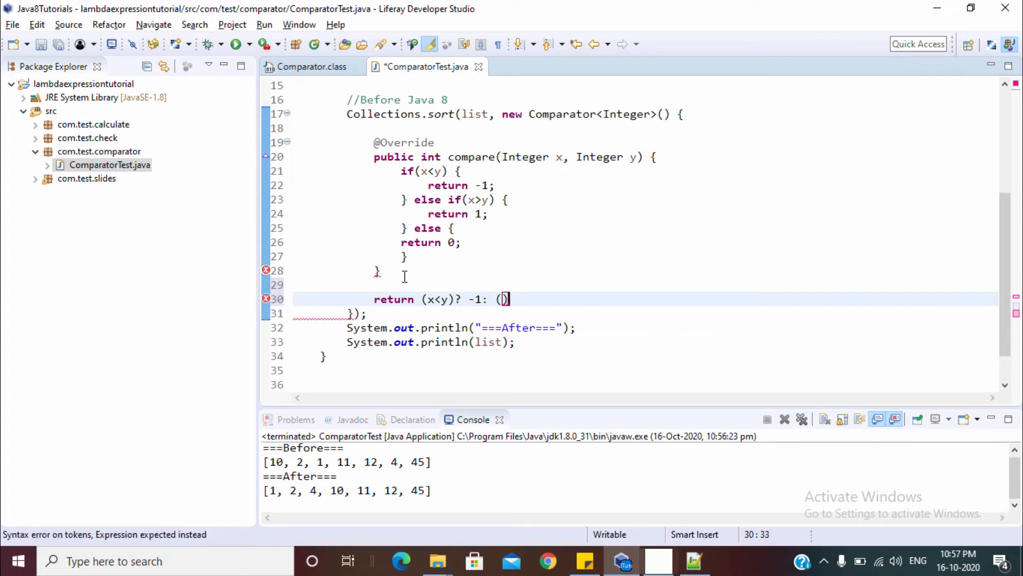
type("x>y")
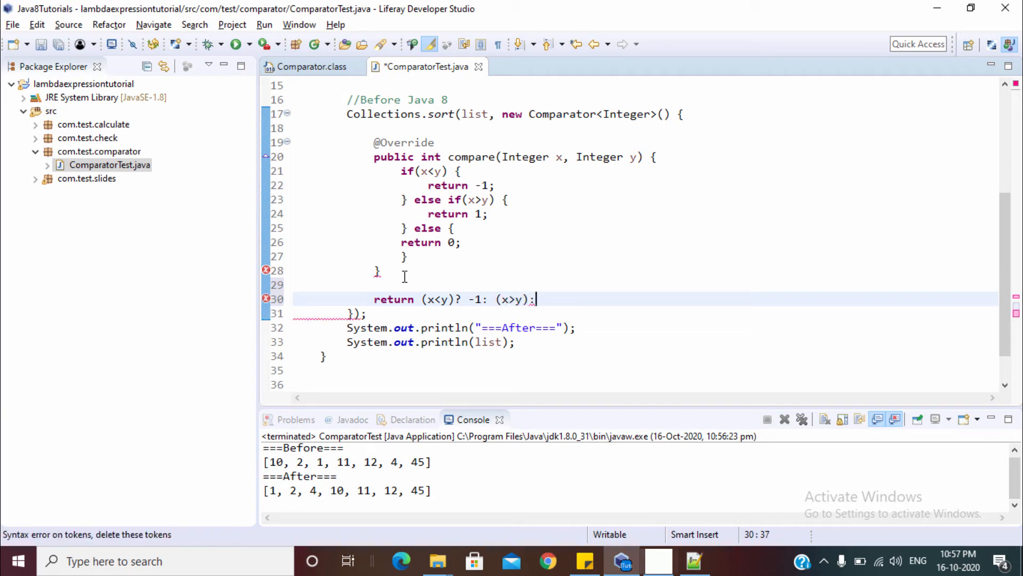
type("1")
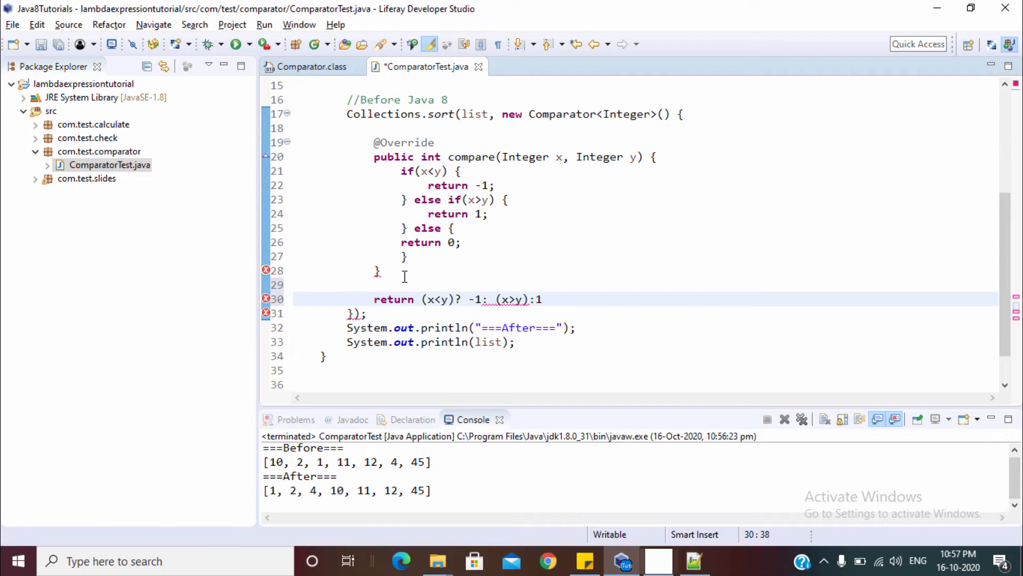
type("?1 : 0")
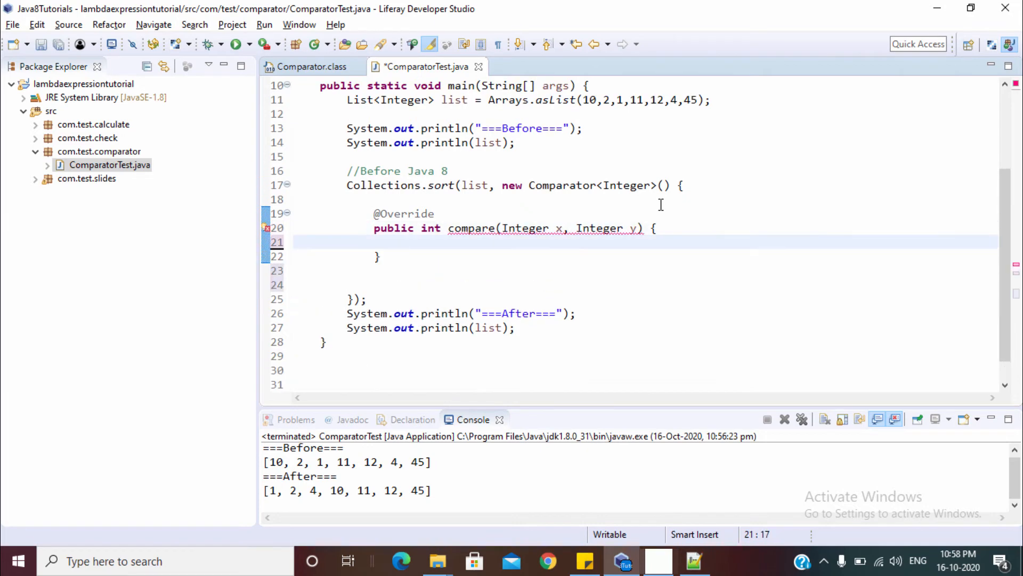
type("return (x<y)? -1: (x>y) ?1 : 0;")
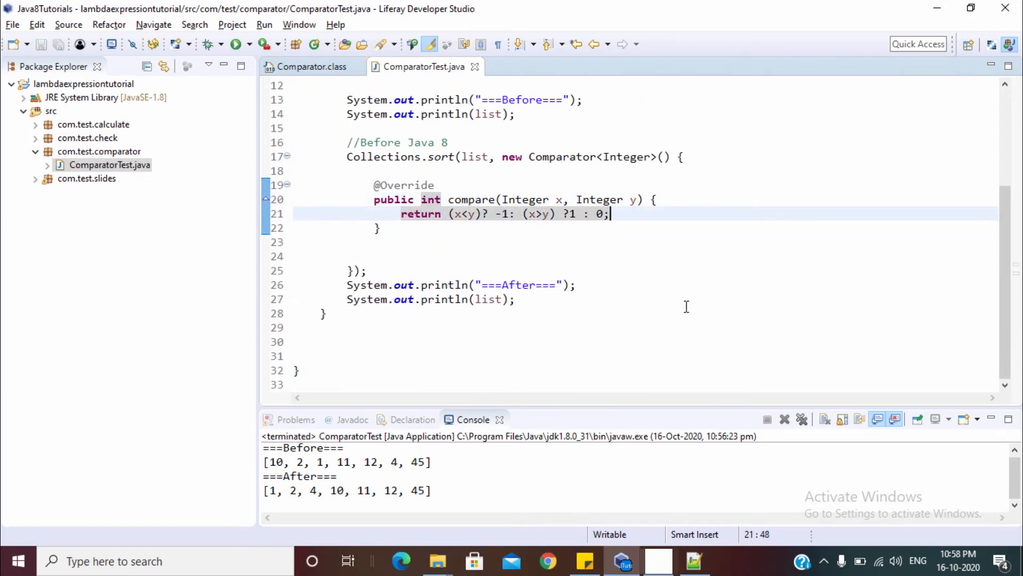
right_click(685, 307)
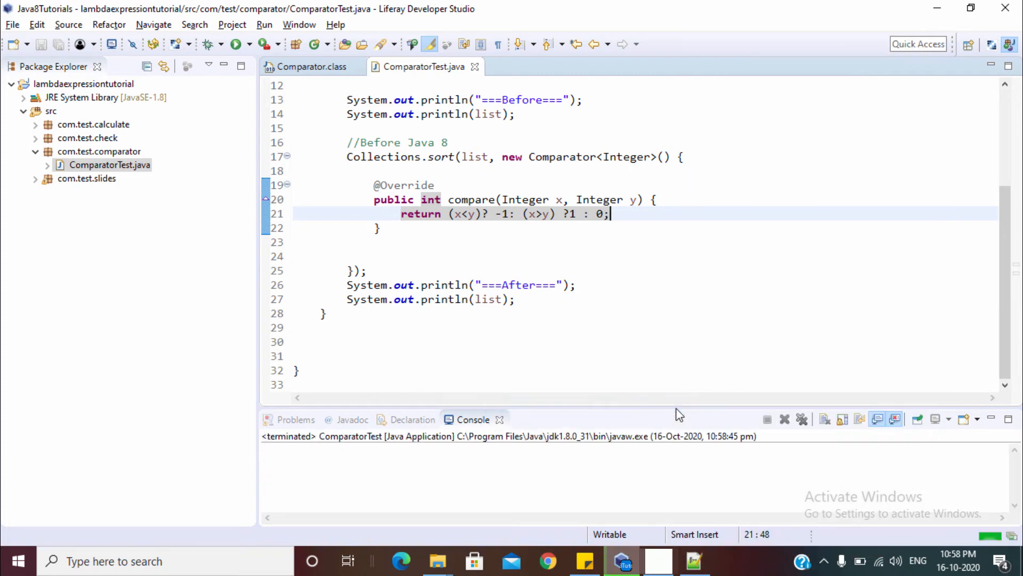
Run ComparatorTest as a Java application to confirm the ternary compare sorts the same.
left_click(238, 44)
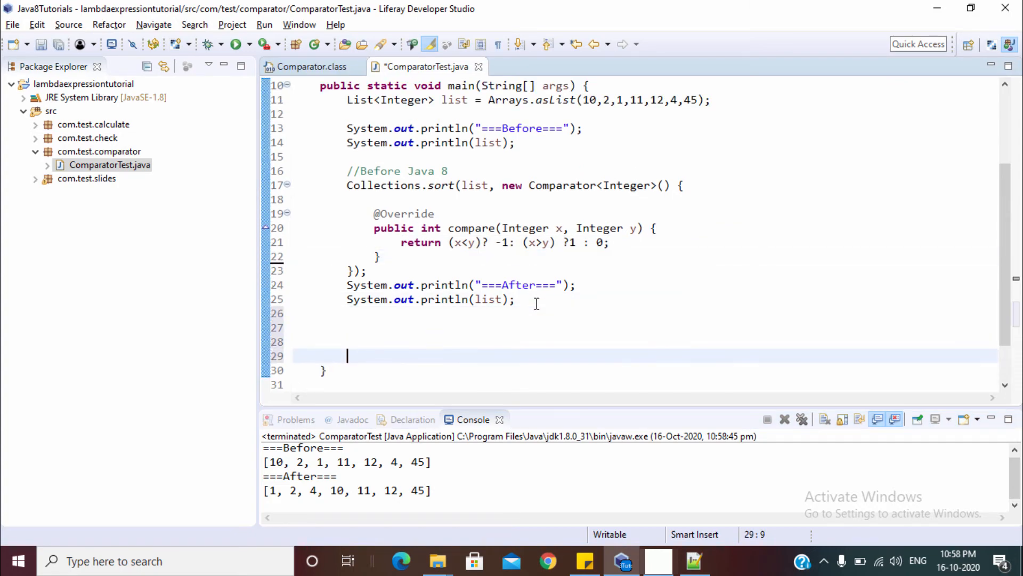
Add a //By using Lambda comment and start a new Collections.sort call.
type("//By using Lambda")
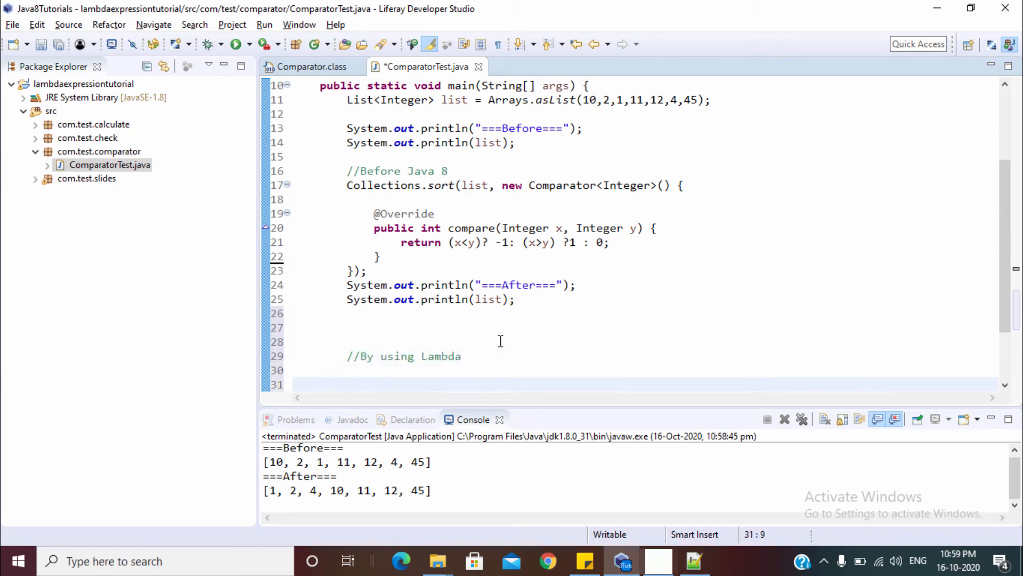
type("Collections")
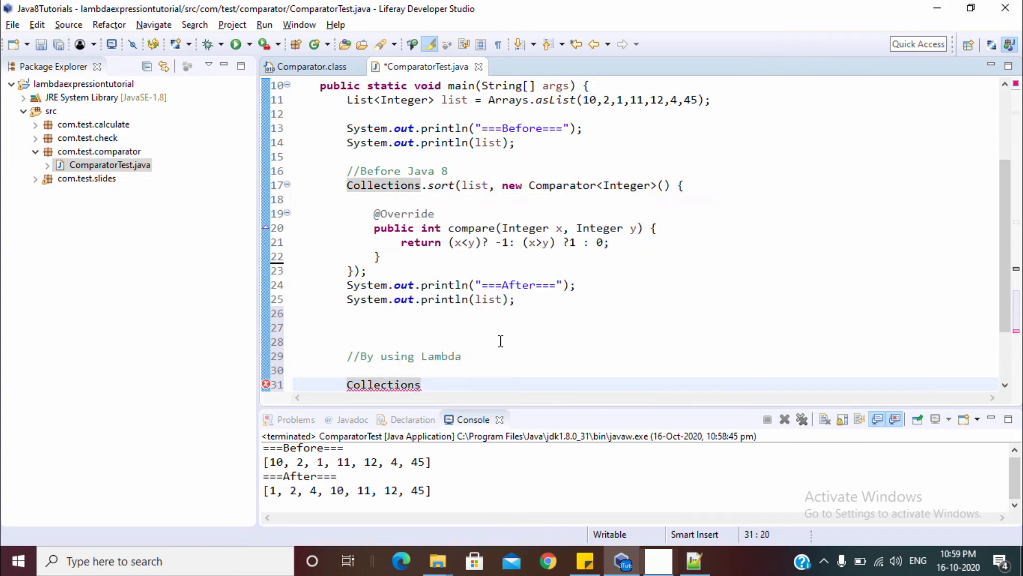
type(".s")
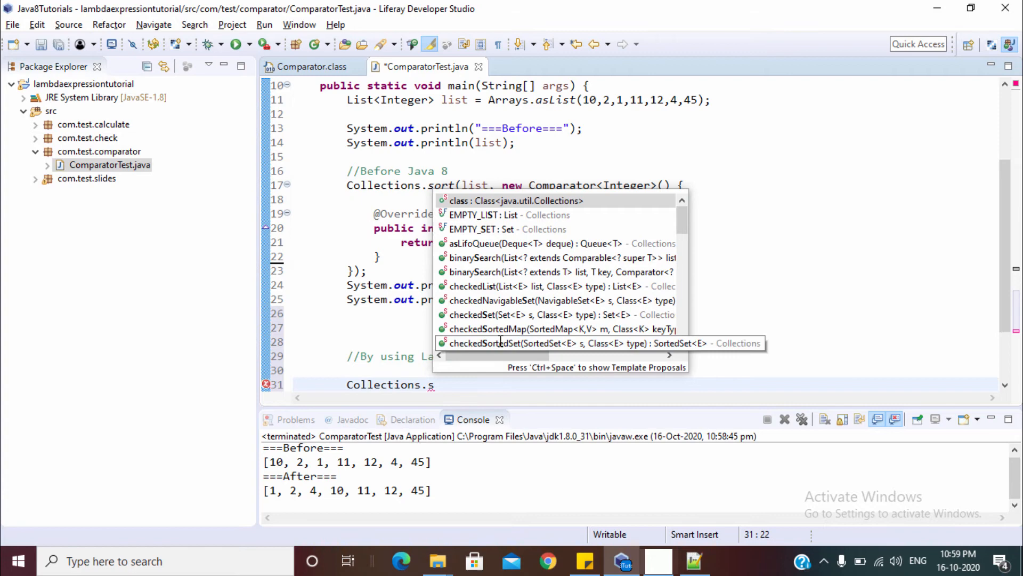
type("ort(list, );")
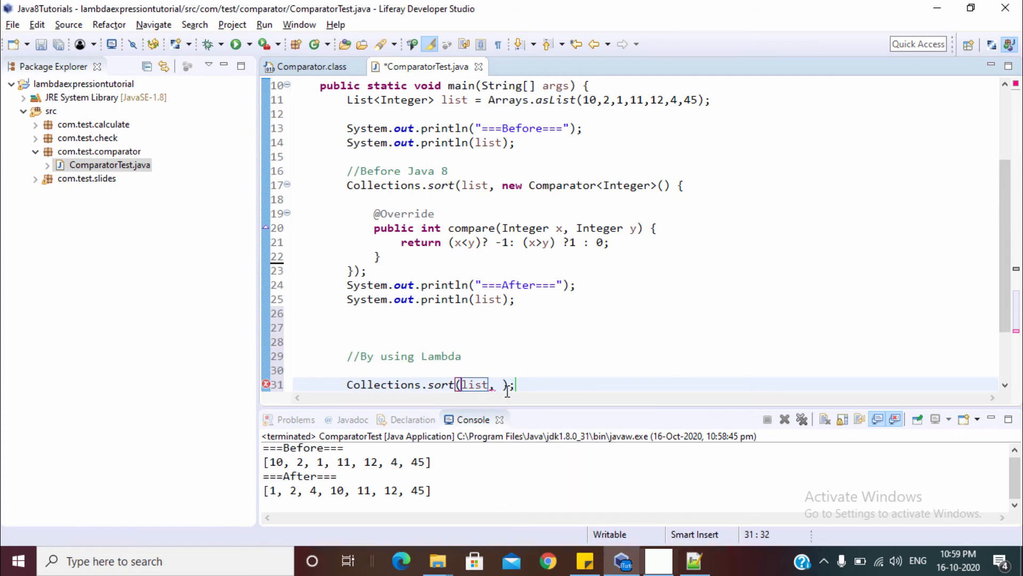
Pass a lambda (Integer x, Integer y) -> return (x<y)? -1: (x>y) ?1 : 0; to the sort.
type("(")
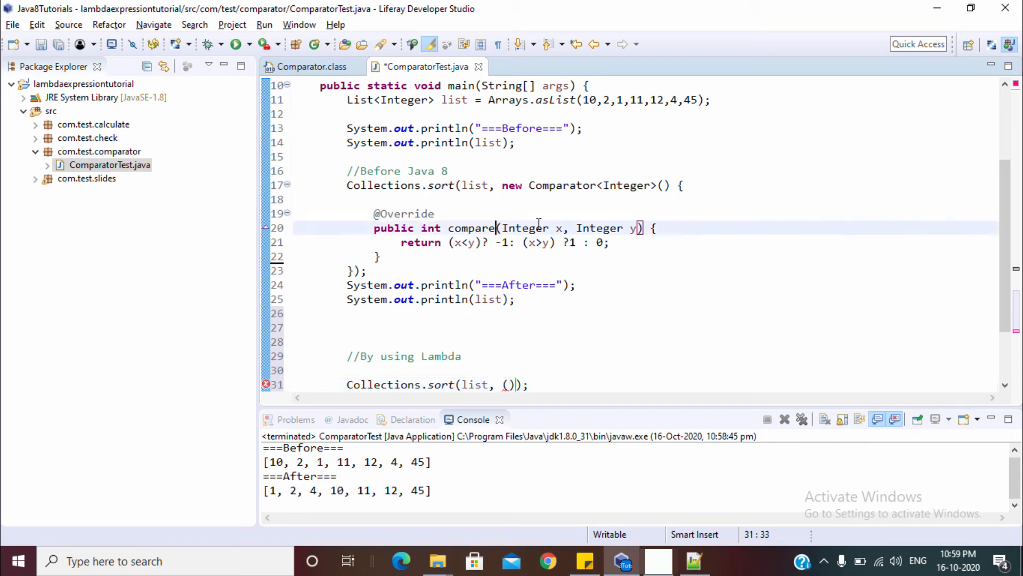
type("(Integer x, Integer y)")
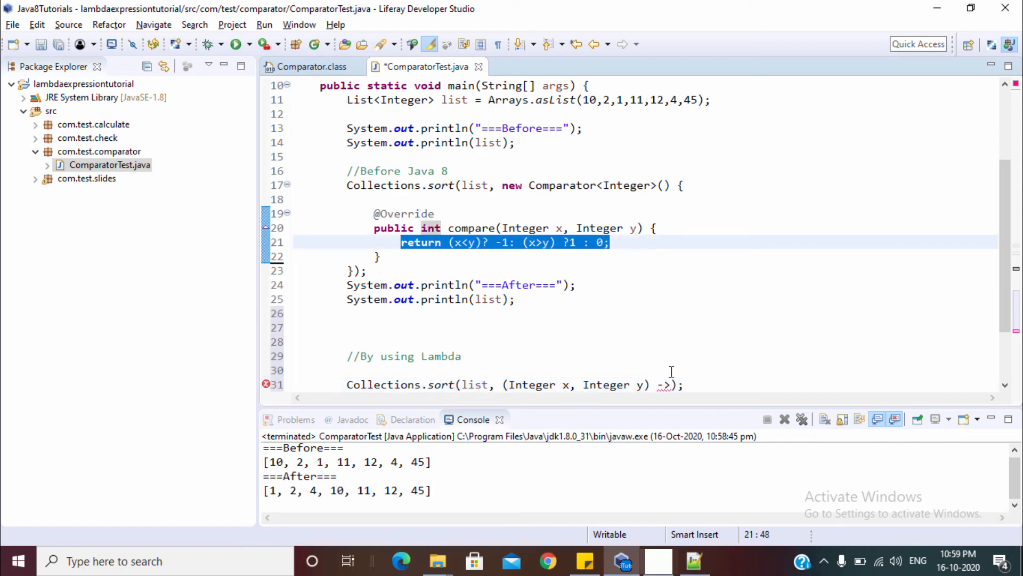
type("return (x<y)? -1: (x>y) ?1 : 0;")
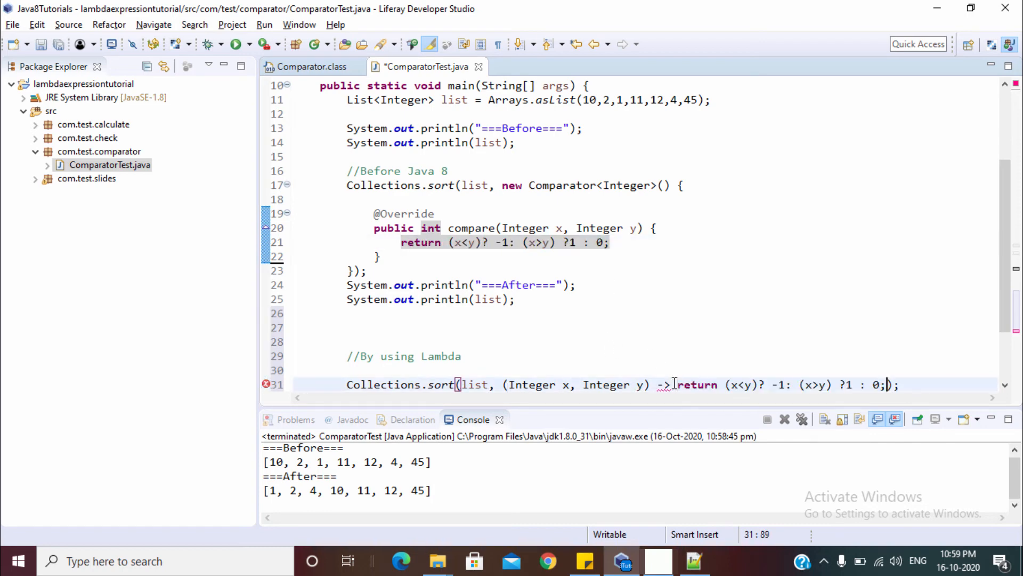
Remove the Integer parameter types so the lambda takes untyped x and y.
scroll("down", 3)
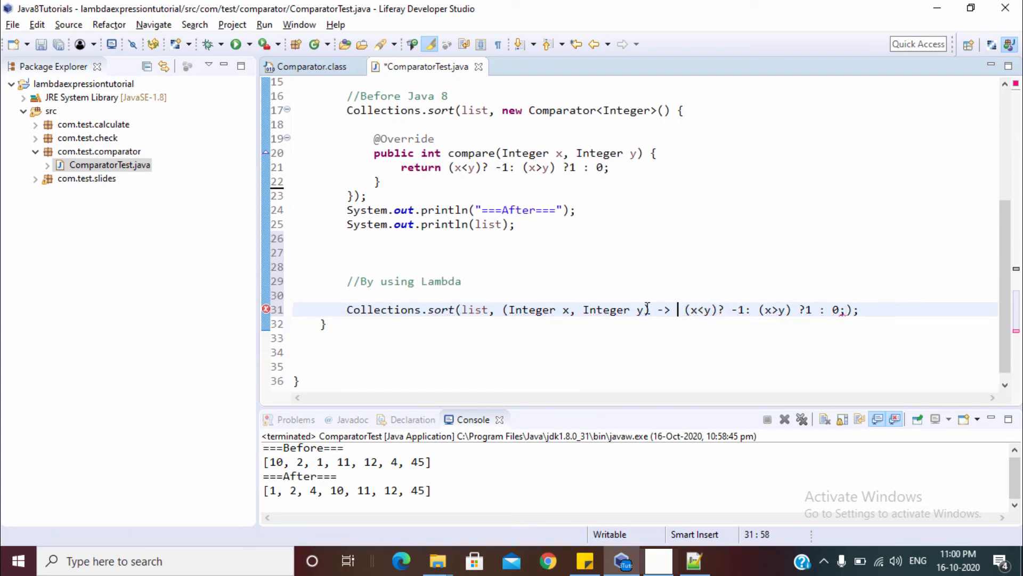
double_click(531, 309)
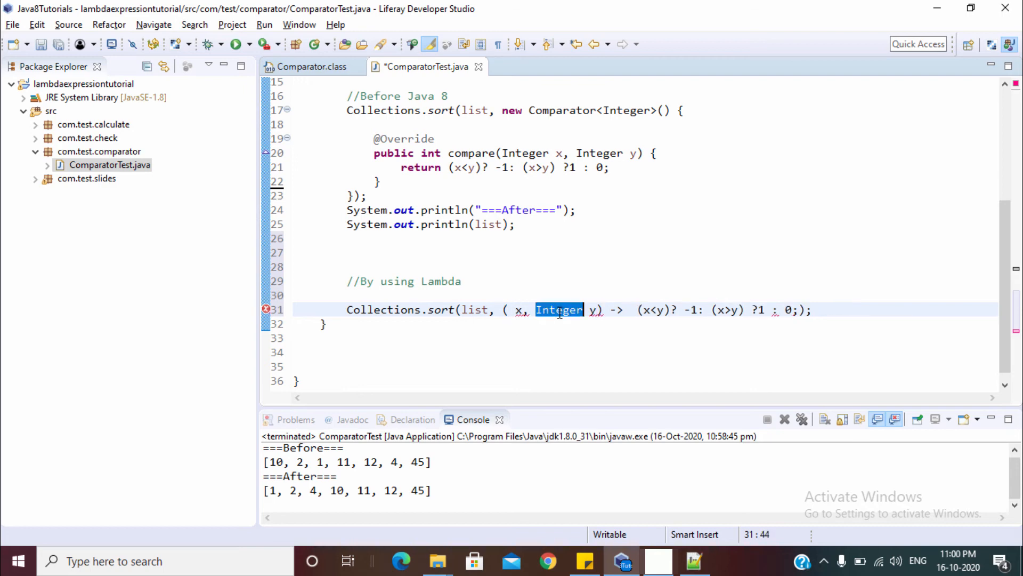
key("Delete")
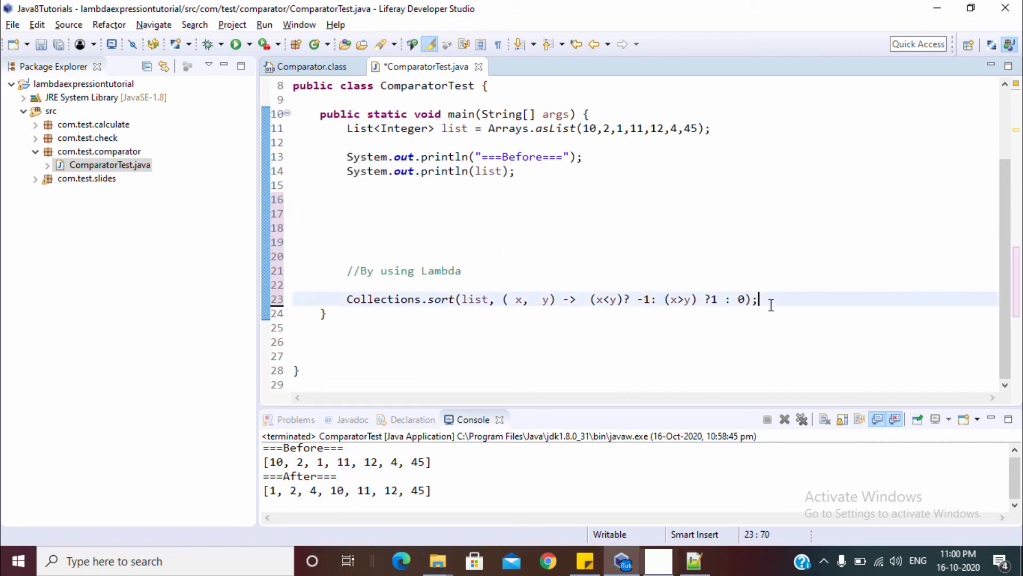
Place System.out.println("===After===") after the lambda sort call and save.
type("System.out.println(\"===After===\");")
left_click(646, 327)
type("System.out.println(list);")
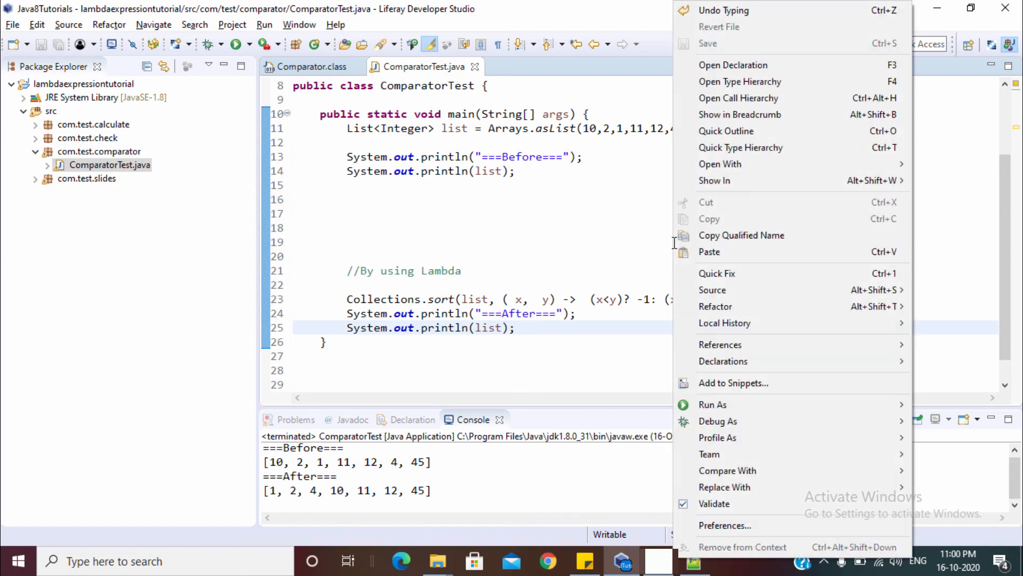
mouse_move(713, 404)
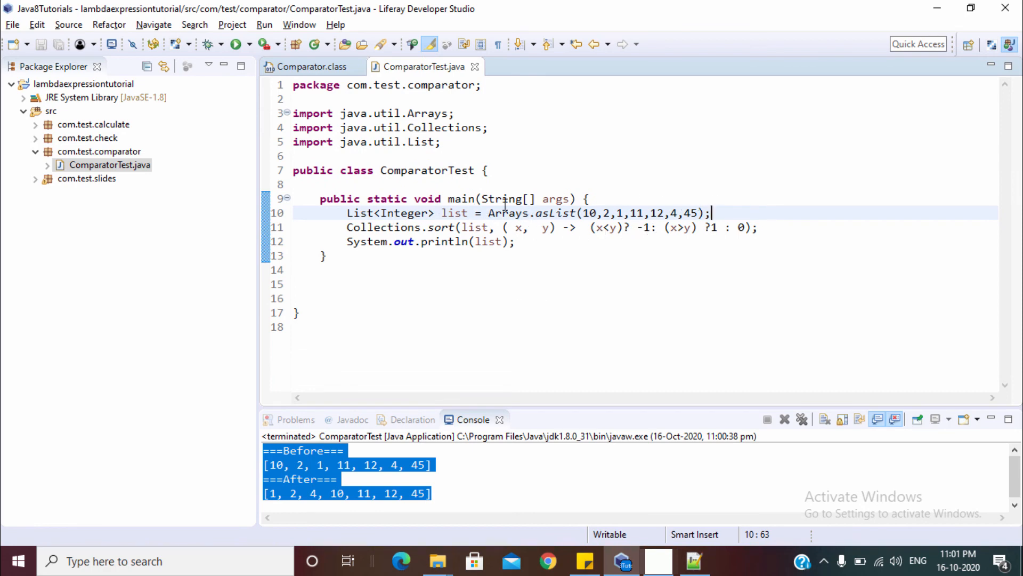
Run ComparatorTest as a Java application so the console prints [1, 2, 4, 10, 11, 12, 45].
right_click(505, 206)
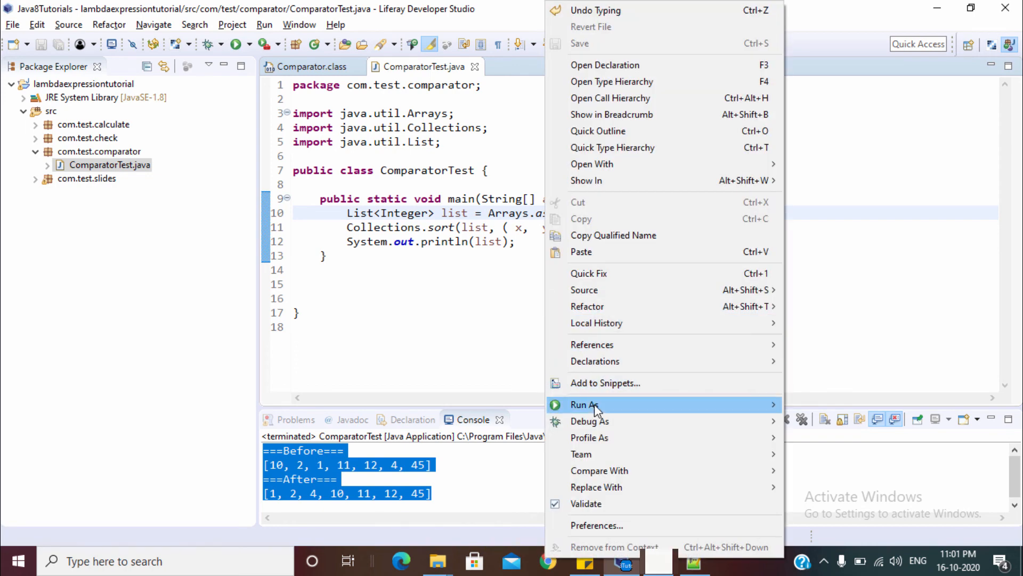
mouse_move(586, 405)
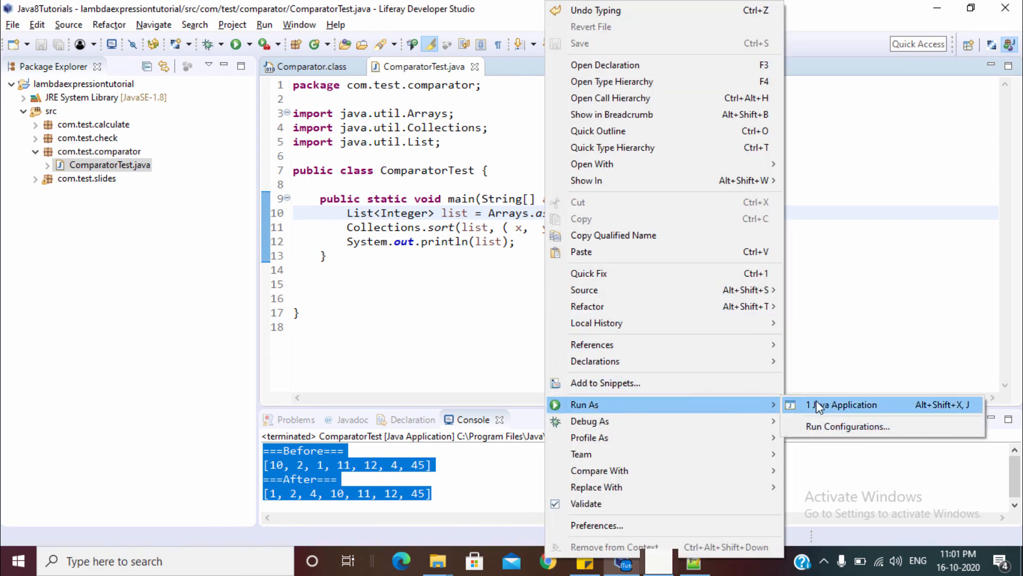
left_click(849, 405)
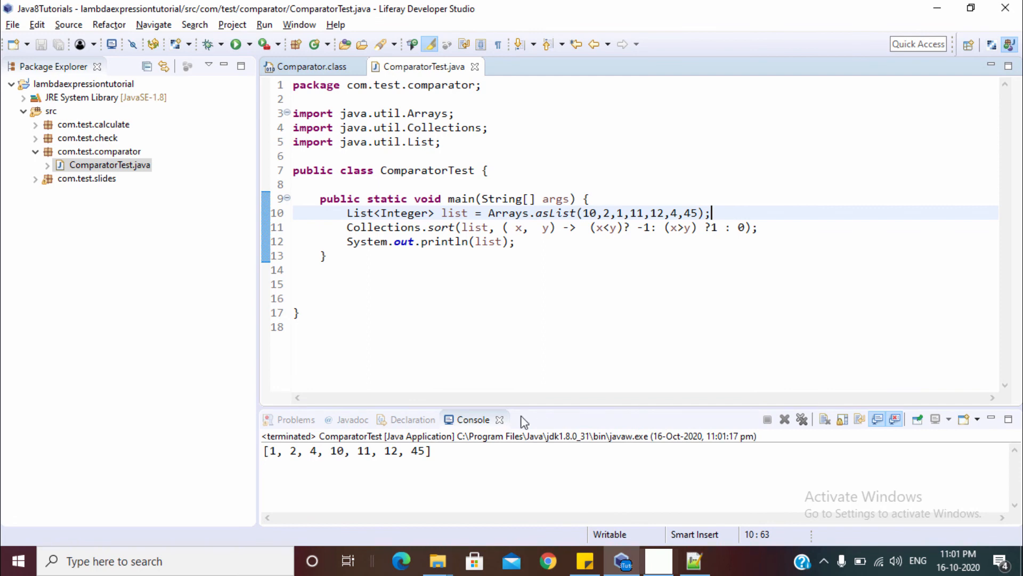
left_click(457, 455)
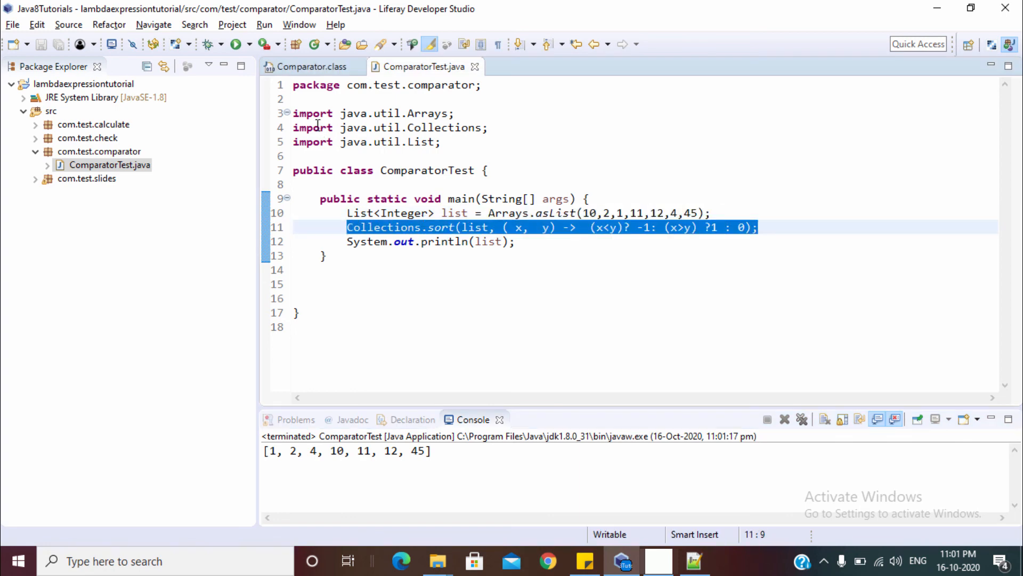
left_click(309, 66)
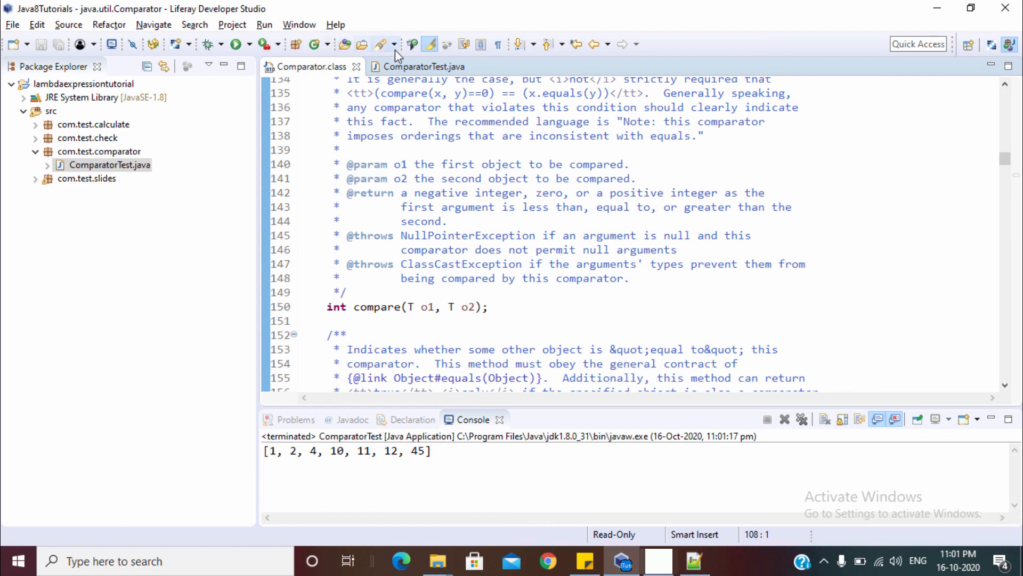
left_click(425, 66)
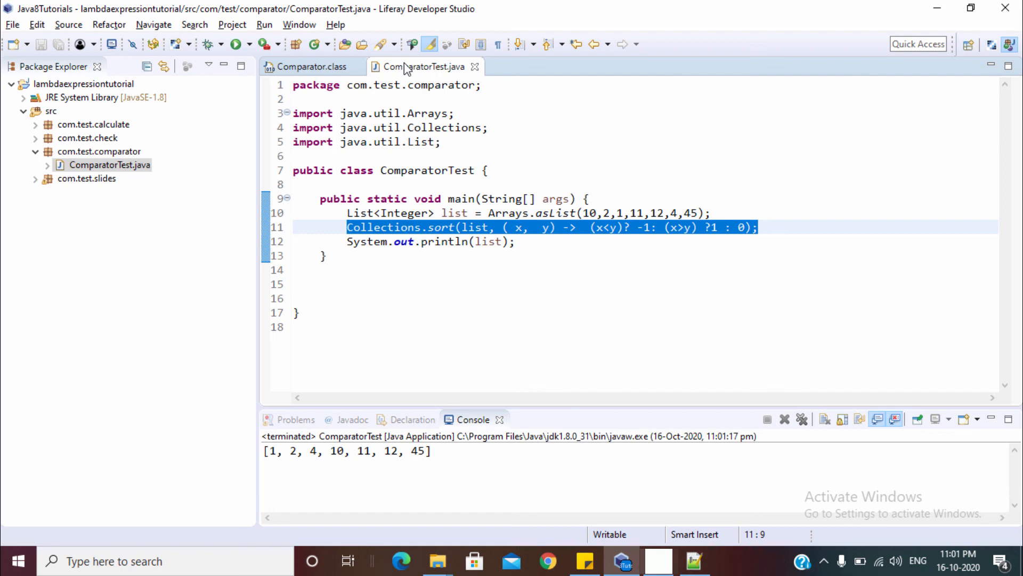
key("ctrl+shift+r")
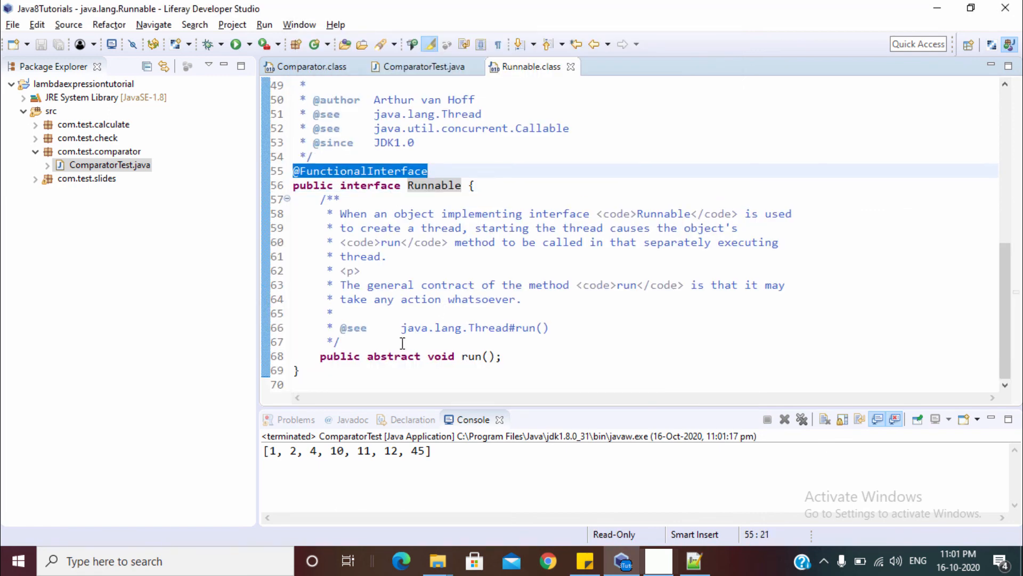
double_click(470, 356)
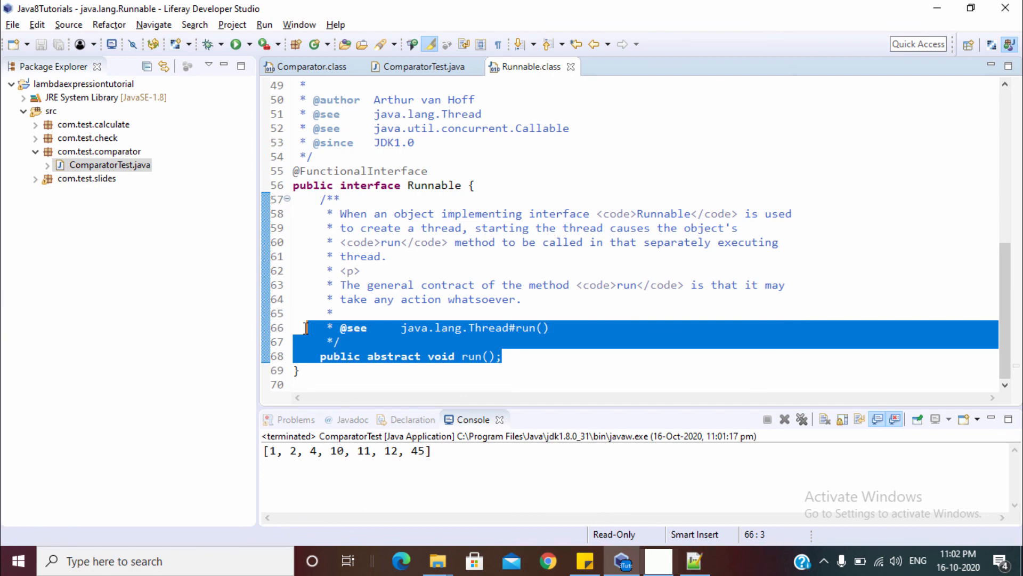
mouse_move(421, 66)
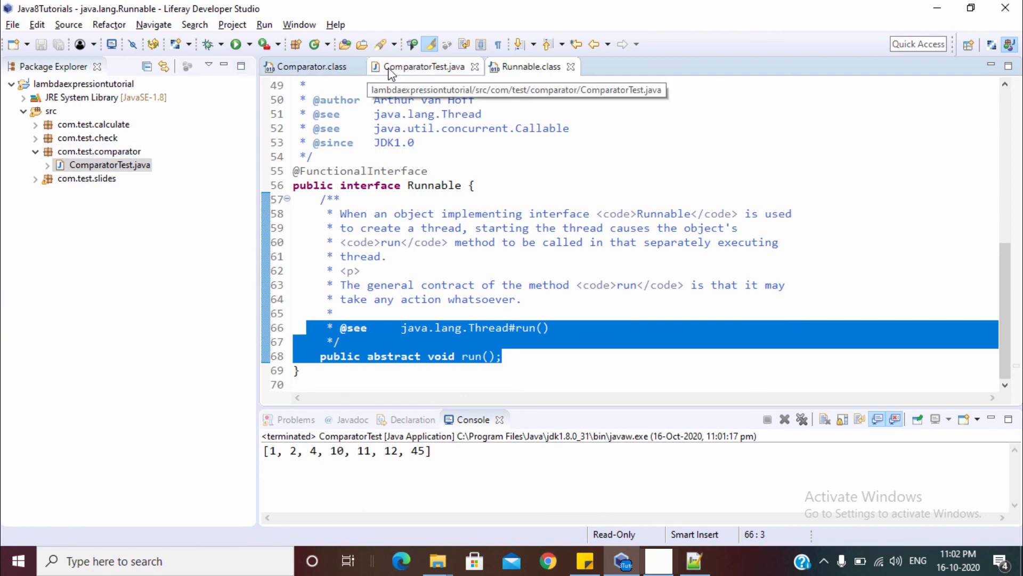
left_click(424, 66)
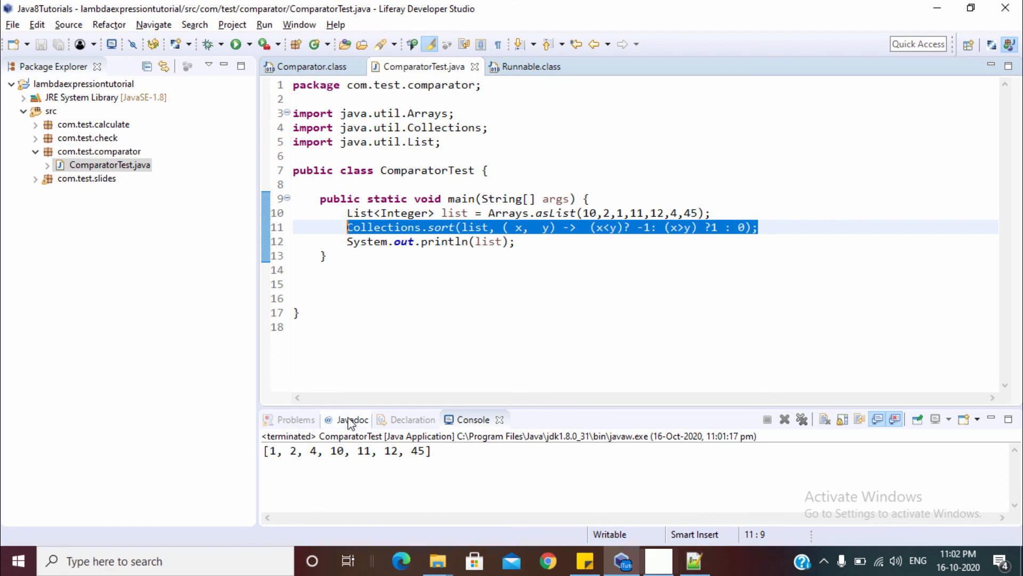